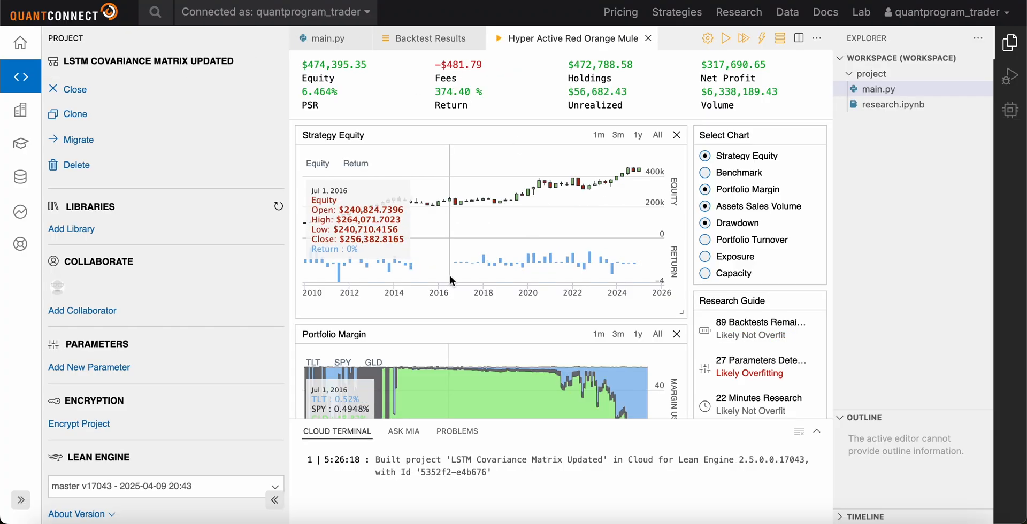
- Scroll through the backtest charts, then bring up the email about sitting in cash
scroll("down", 3)
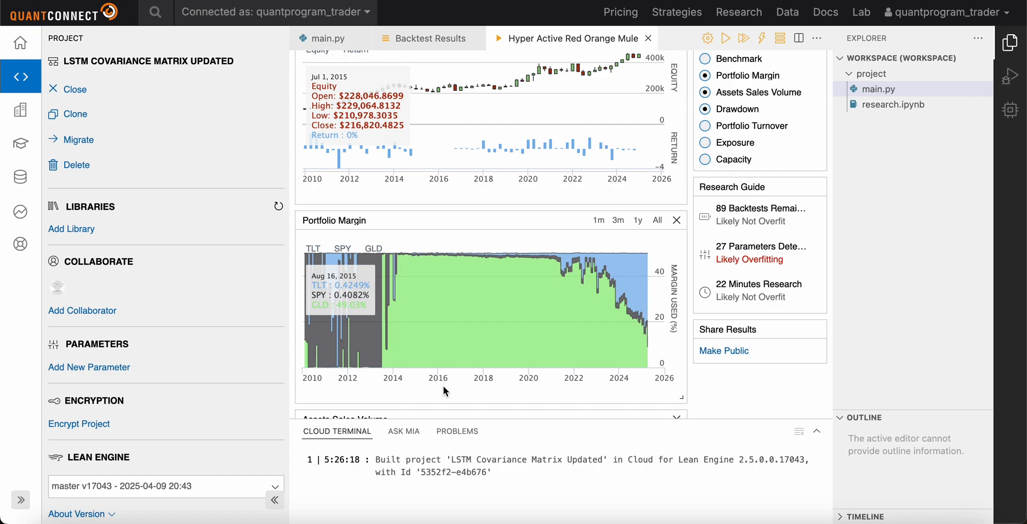
scroll("down", 3)
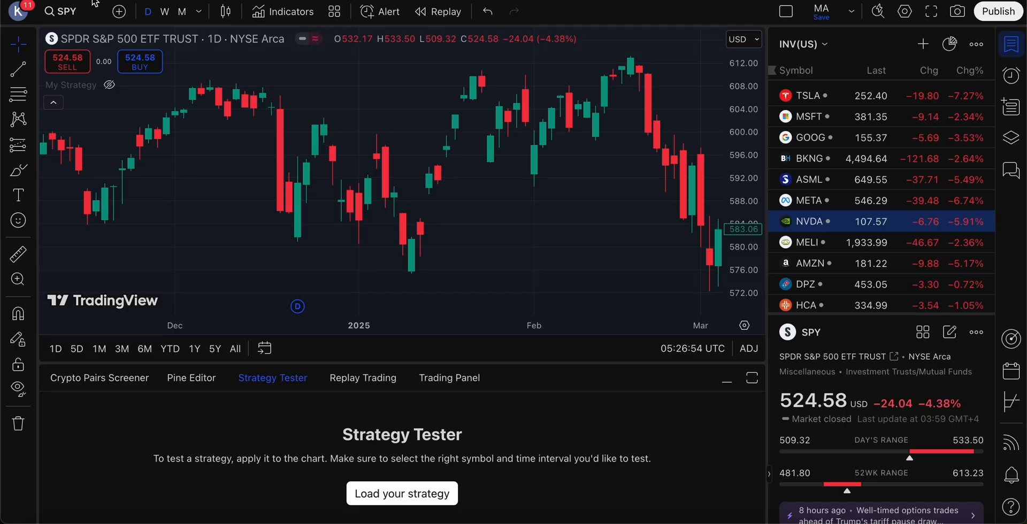
left_click(402, 493)
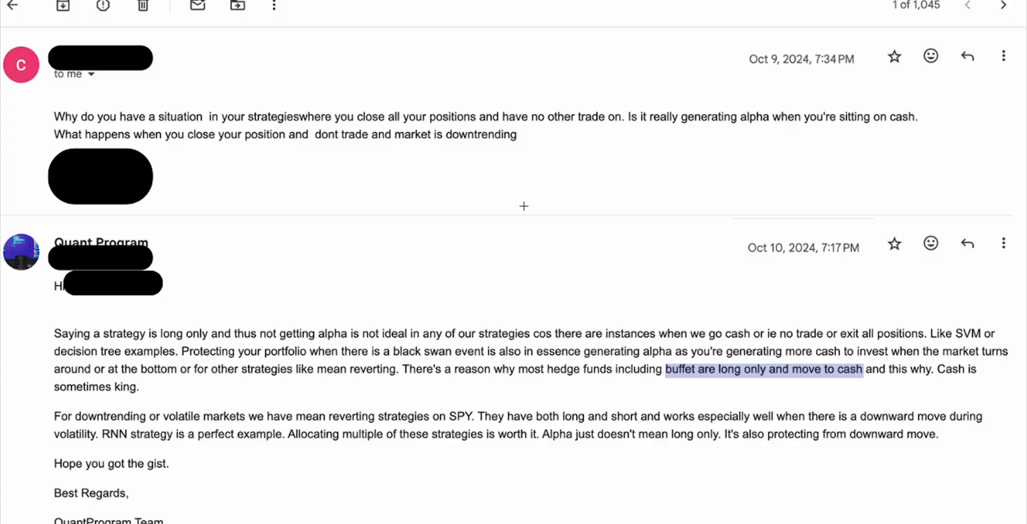
mouse_move(286, 138)
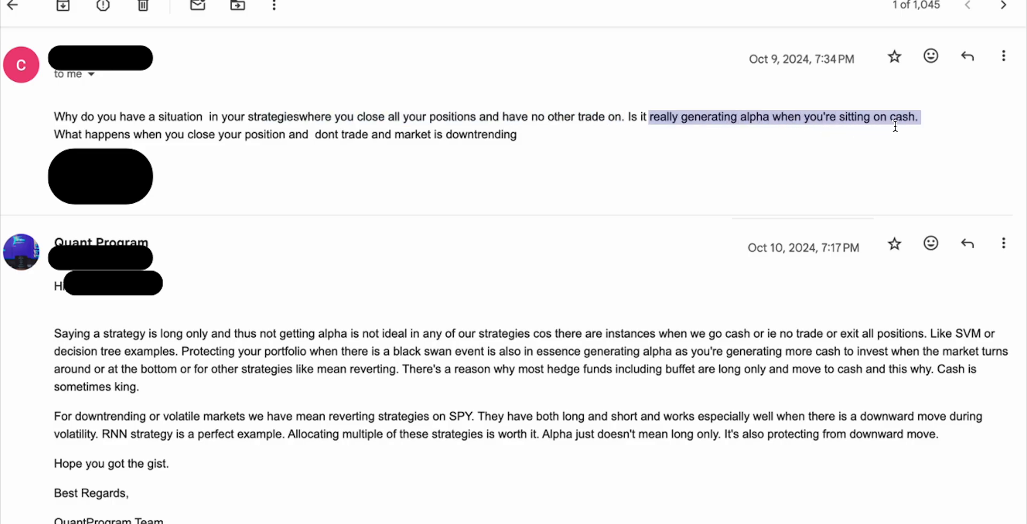
mouse_move(402, 422)
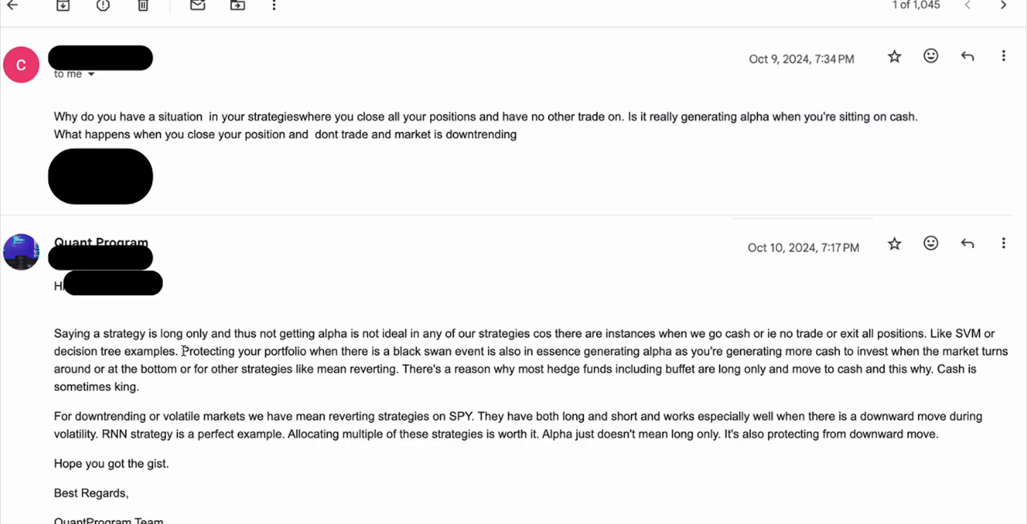
left_click_drag(182, 352, 580, 352)
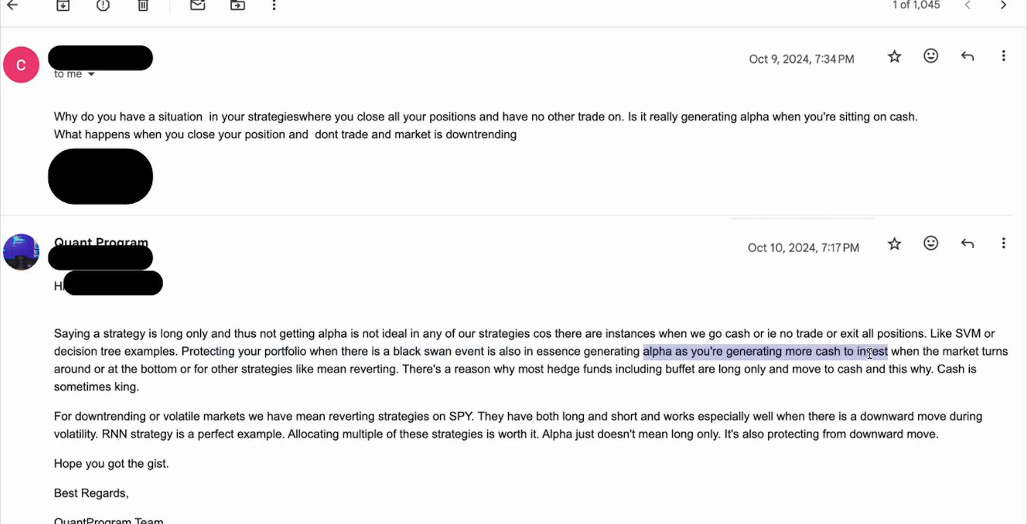
left_click_drag(870, 352, 862, 369)
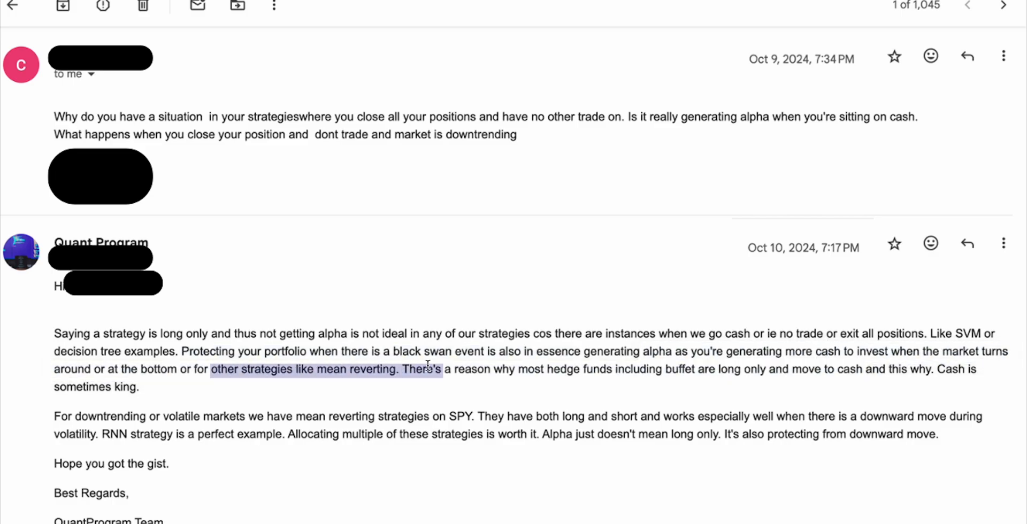
mouse_move(580, 370)
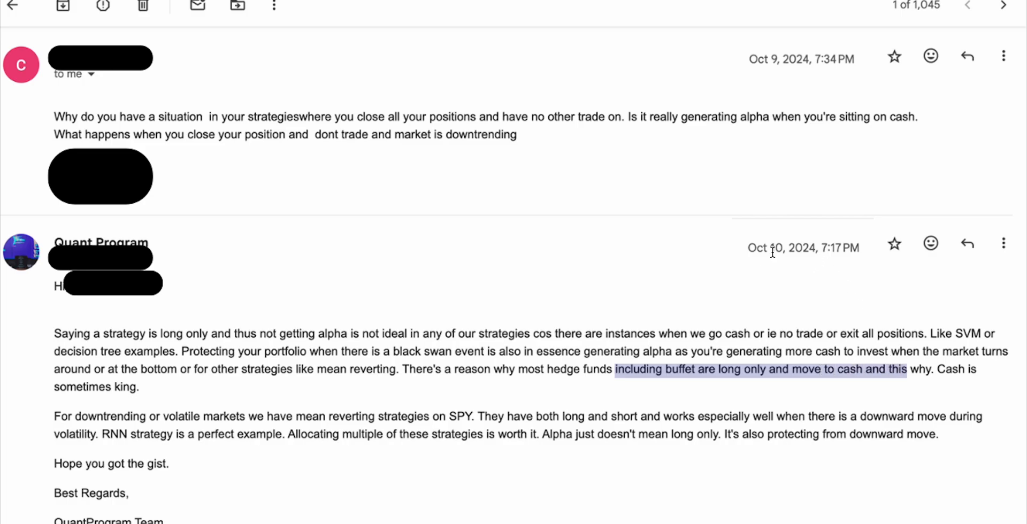
mouse_move(772, 252)
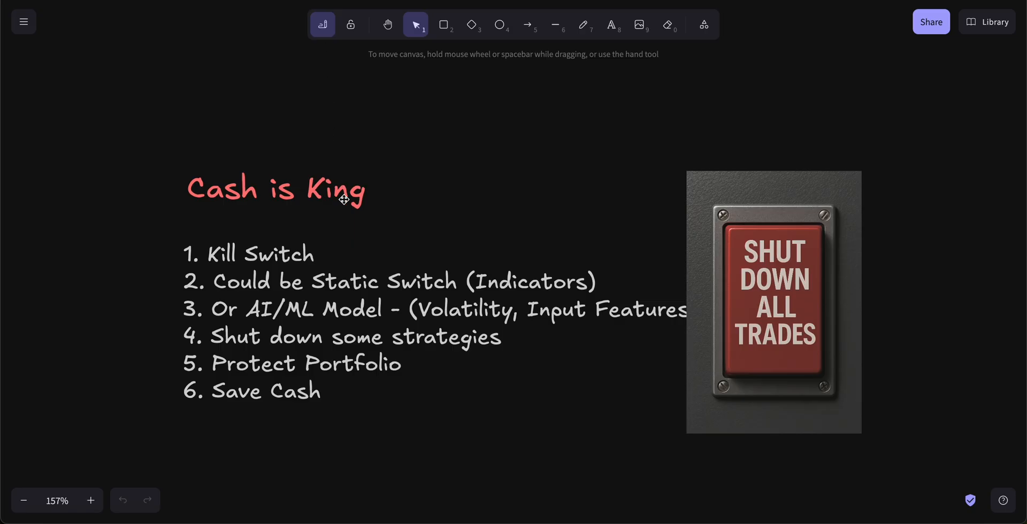
mouse_move(220, 238)
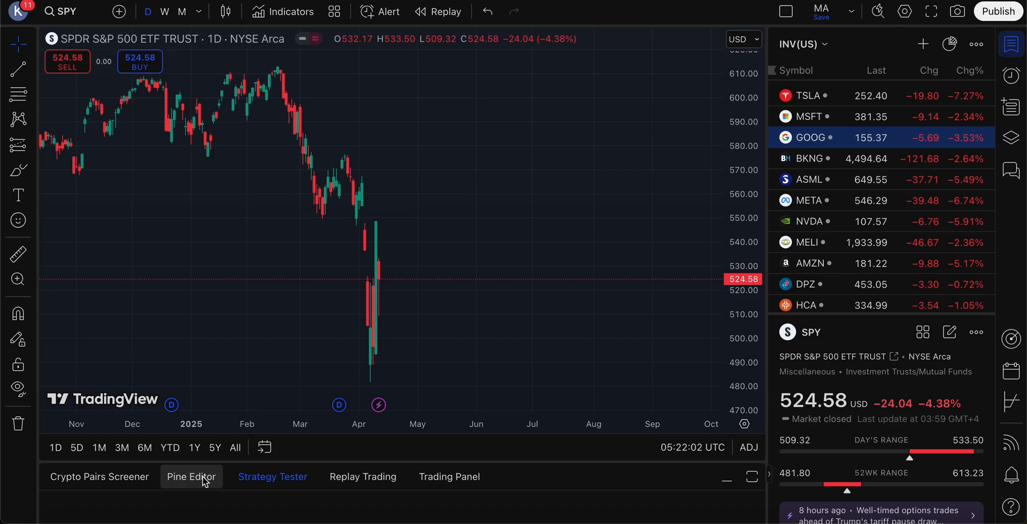
- Load the Q6. BB_band V5 strategy from the Pine Editor's recently used scripts
left_click(192, 477)
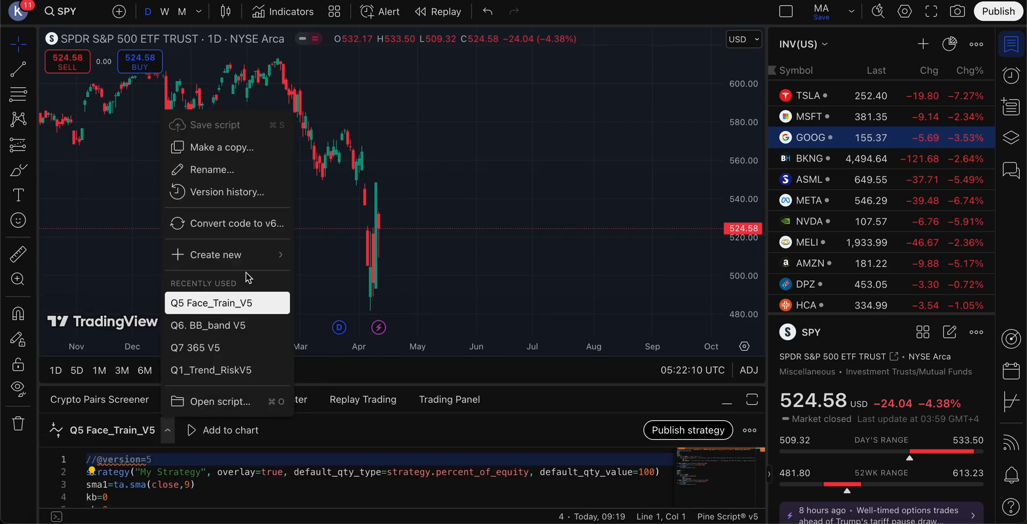
left_click(207, 325)
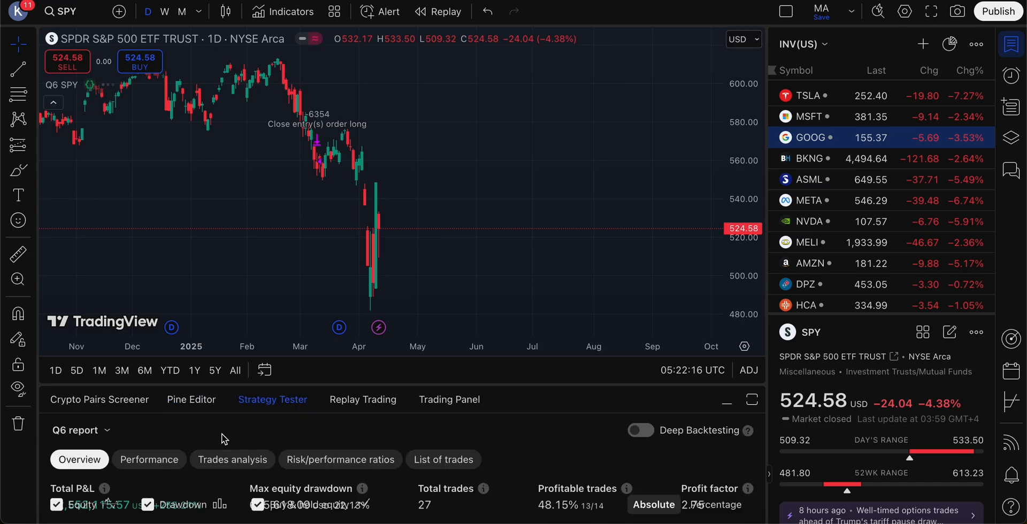
mouse_move(320, 162)
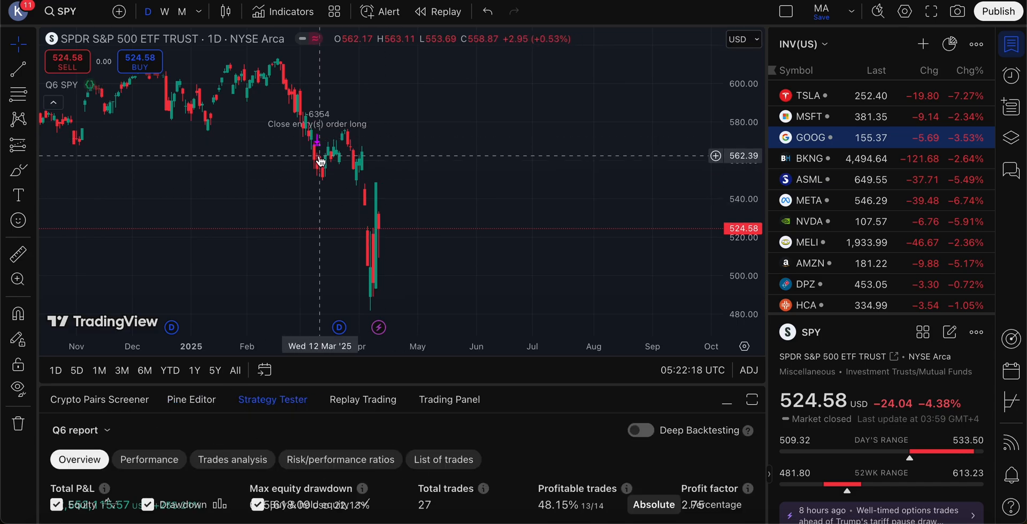
mouse_move(316, 182)
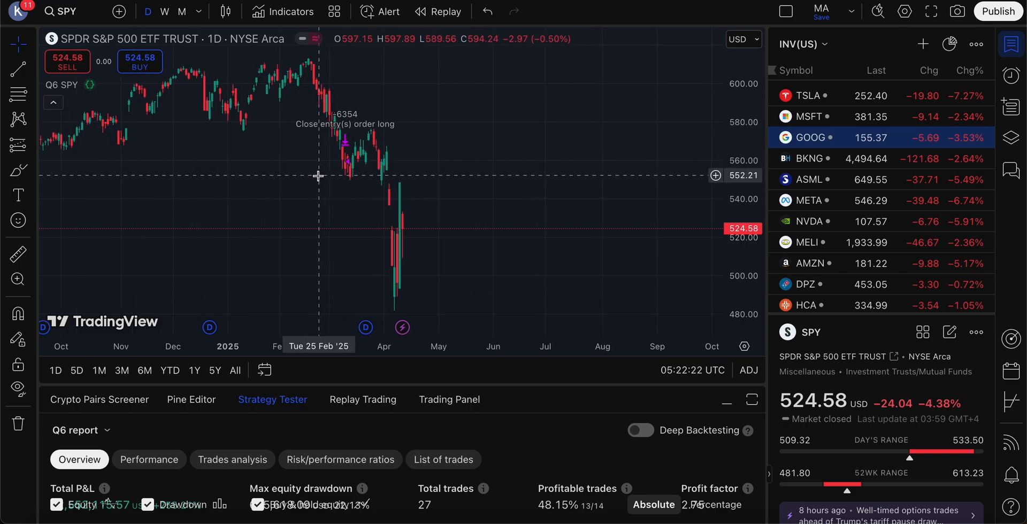
- View the Q6 strategy results on Booking Holdings, ASML and Meta Platforms
left_click(808, 157)
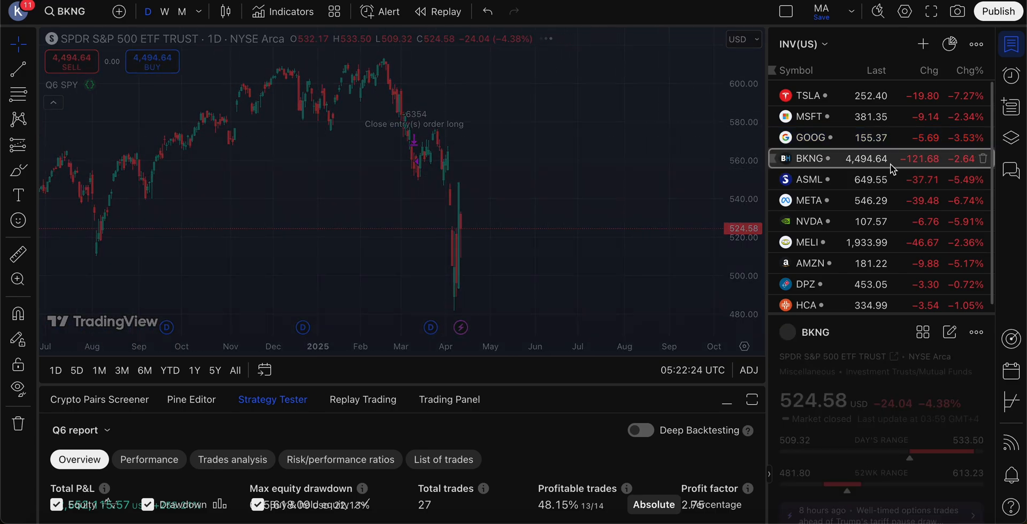
left_click(809, 158)
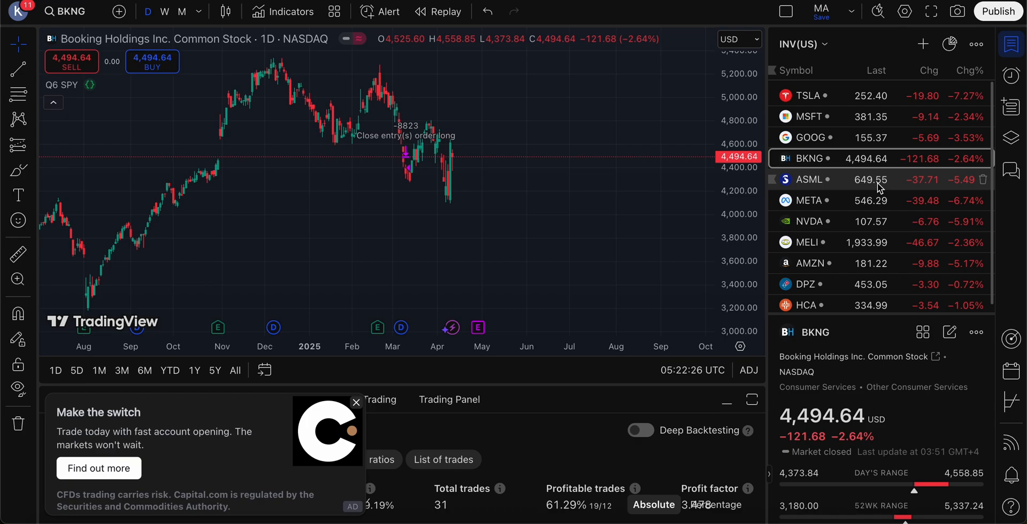
left_click(809, 179)
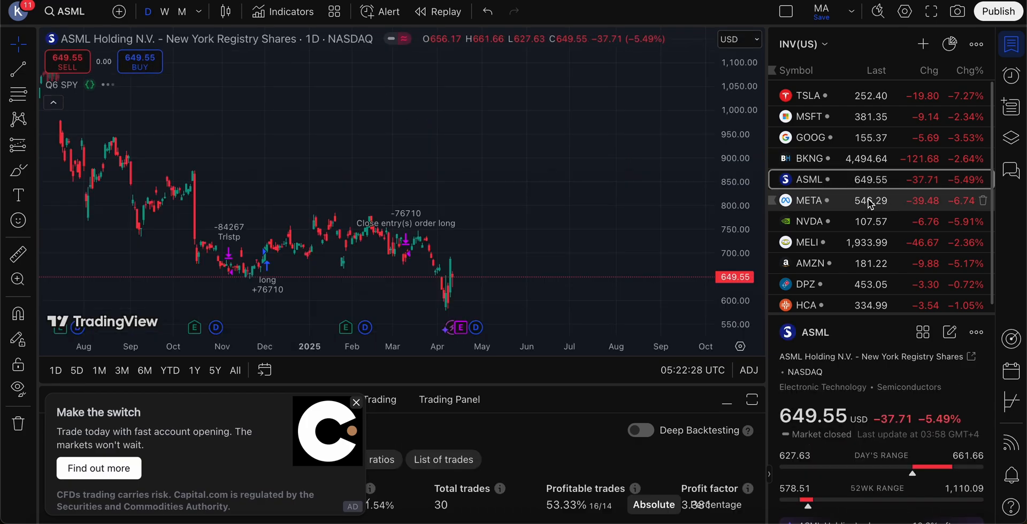
mouse_move(884, 208)
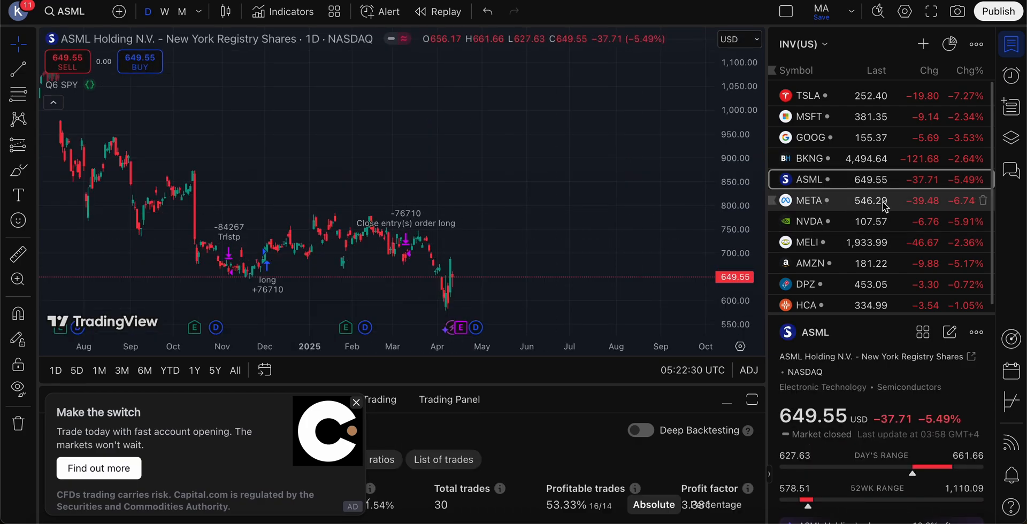
left_click(808, 200)
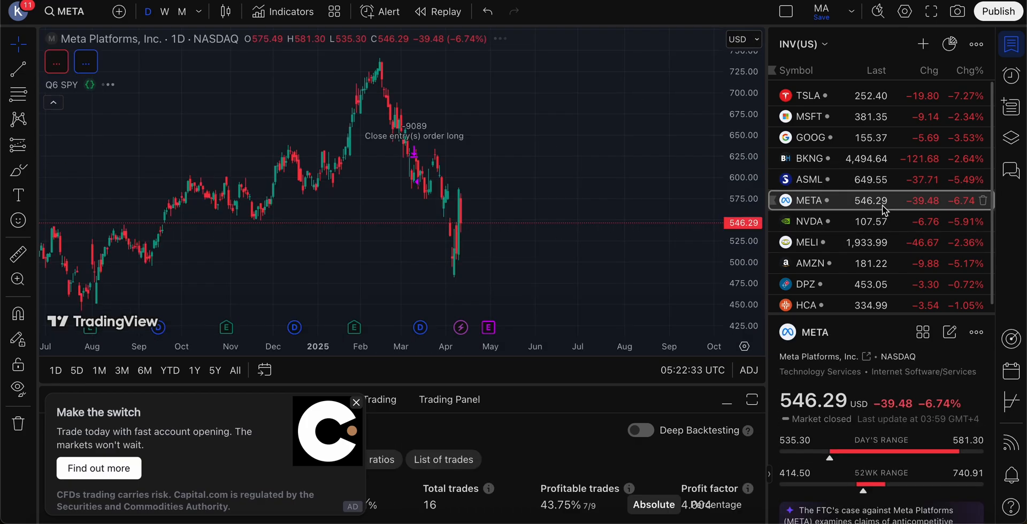
left_click(810, 221)
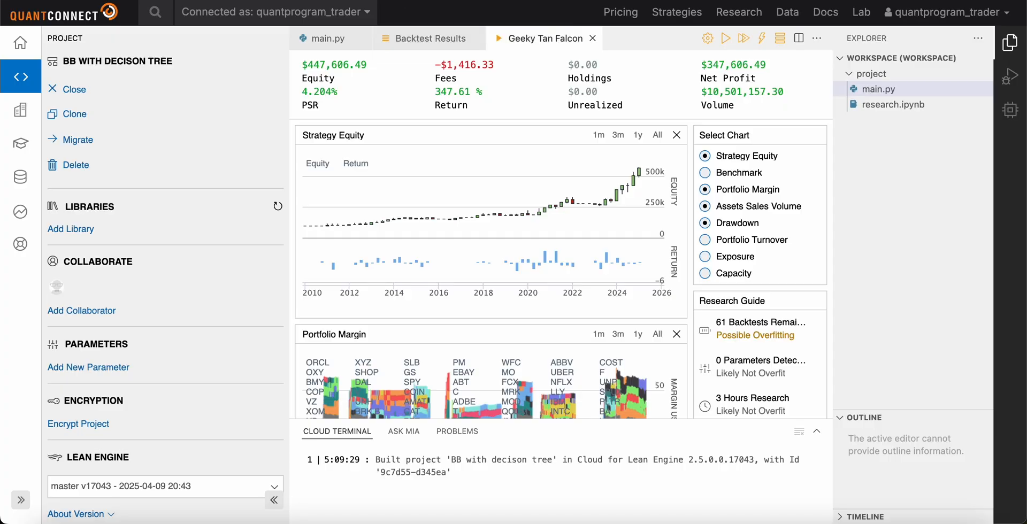
mouse_move(542, 198)
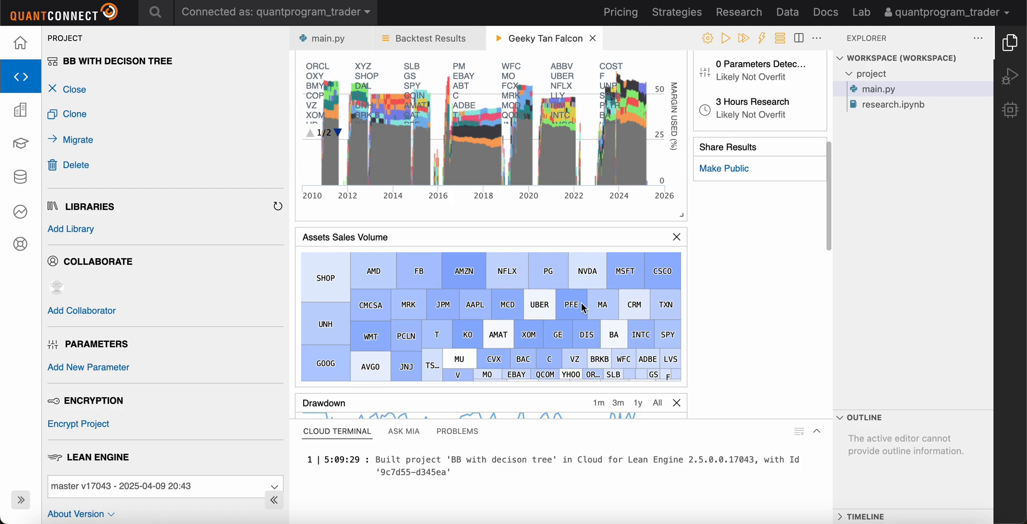
- Show the backtest's Orders list and scroll down through it
left_click(447, 172)
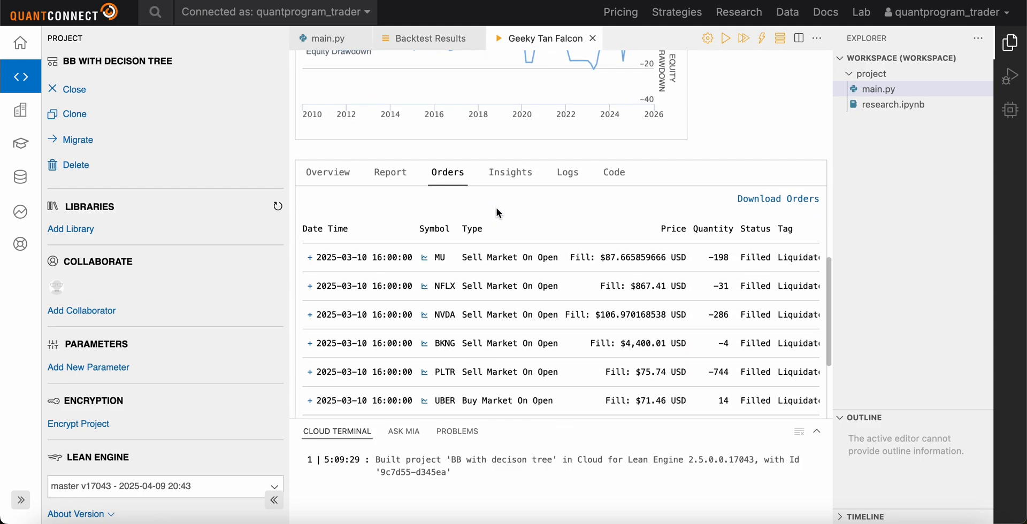
scroll("down", 3)
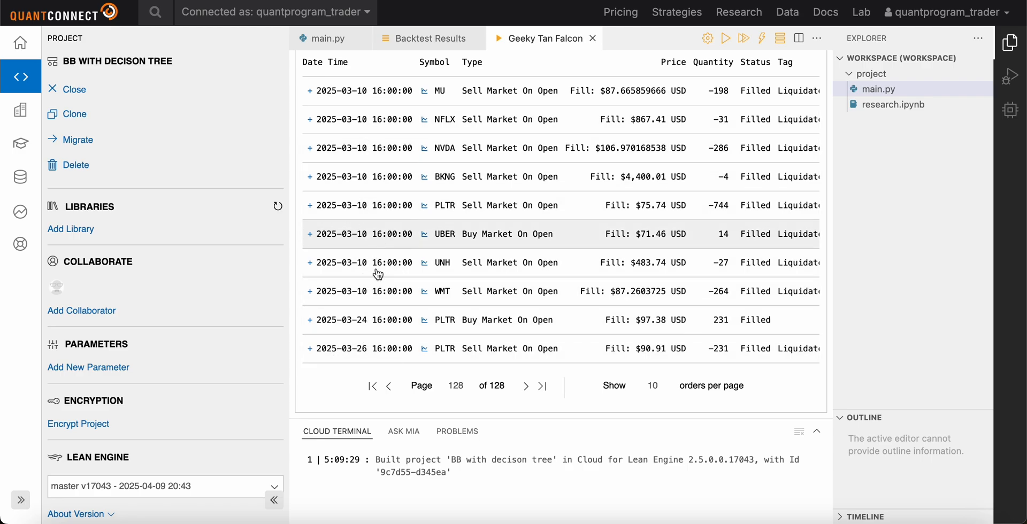
mouse_move(370, 263)
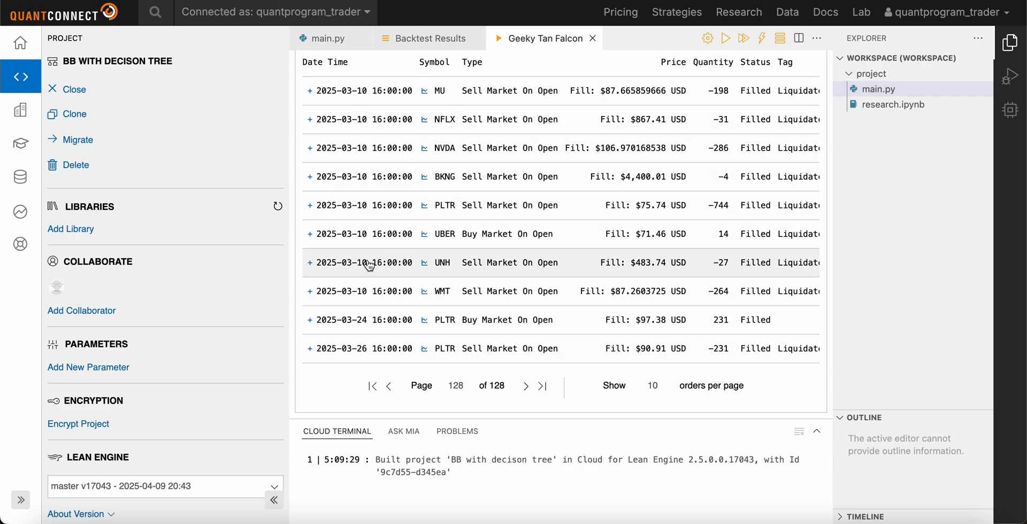
mouse_move(365, 298)
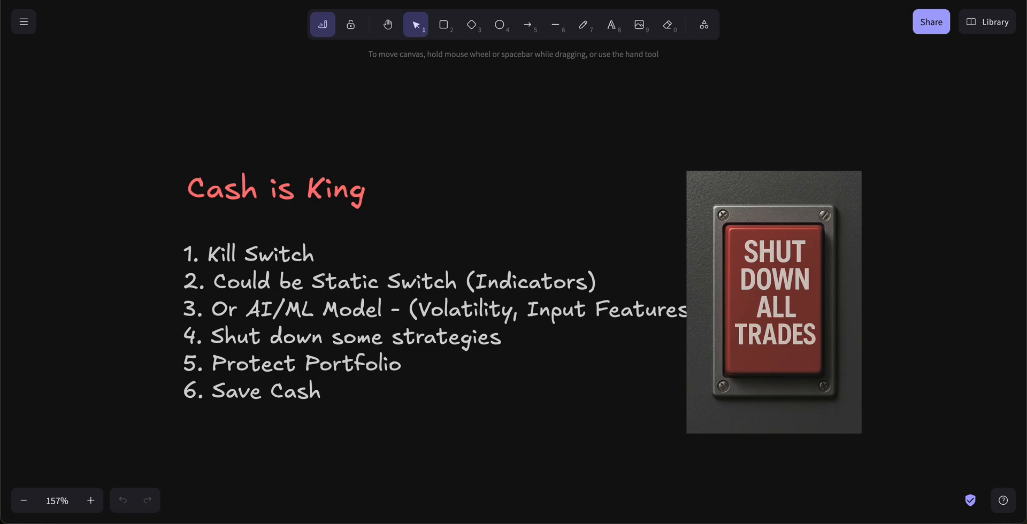
mouse_move(481, 438)
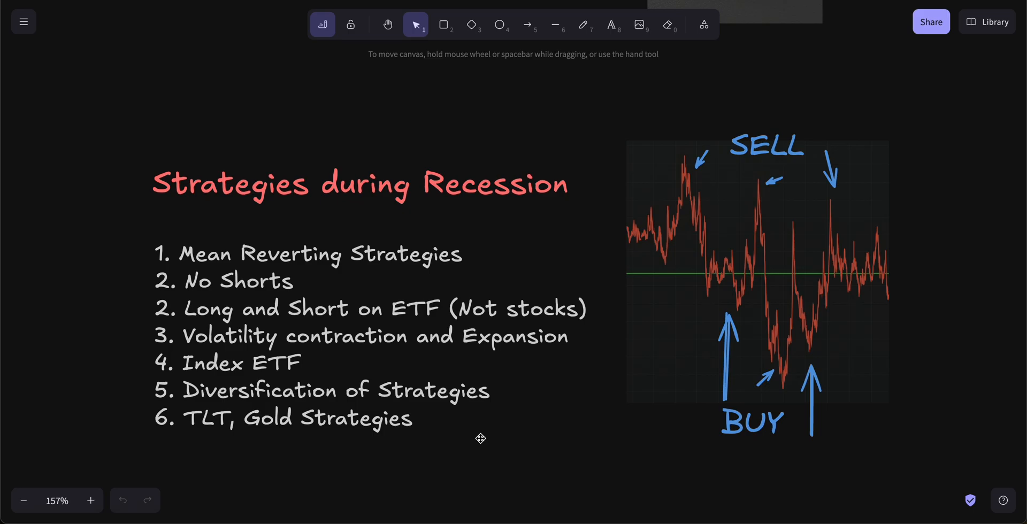
mouse_move(444, 353)
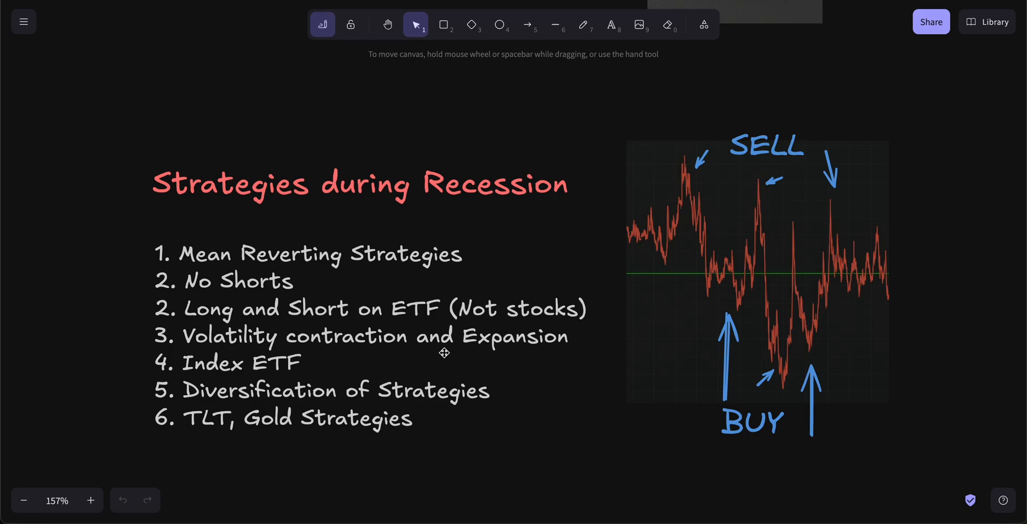
mouse_move(444, 333)
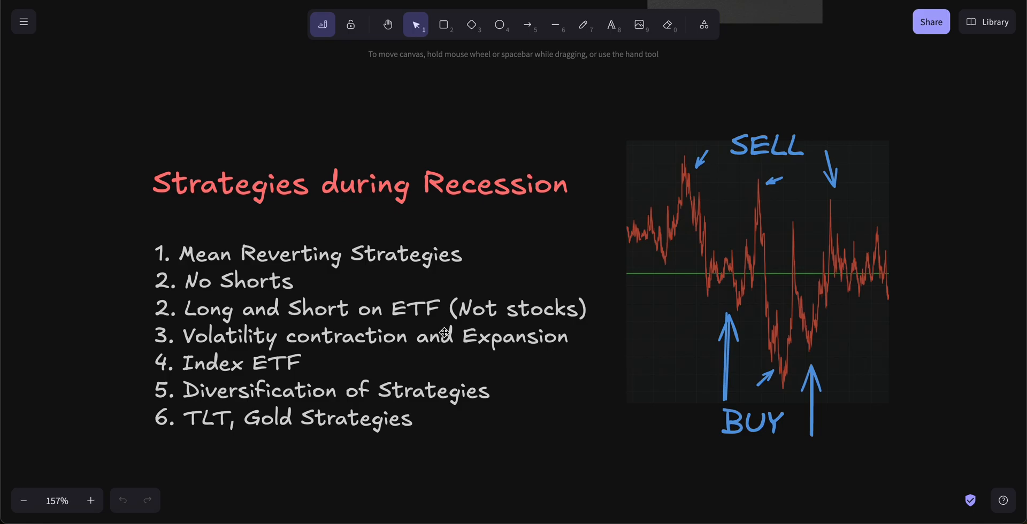
mouse_move(203, 287)
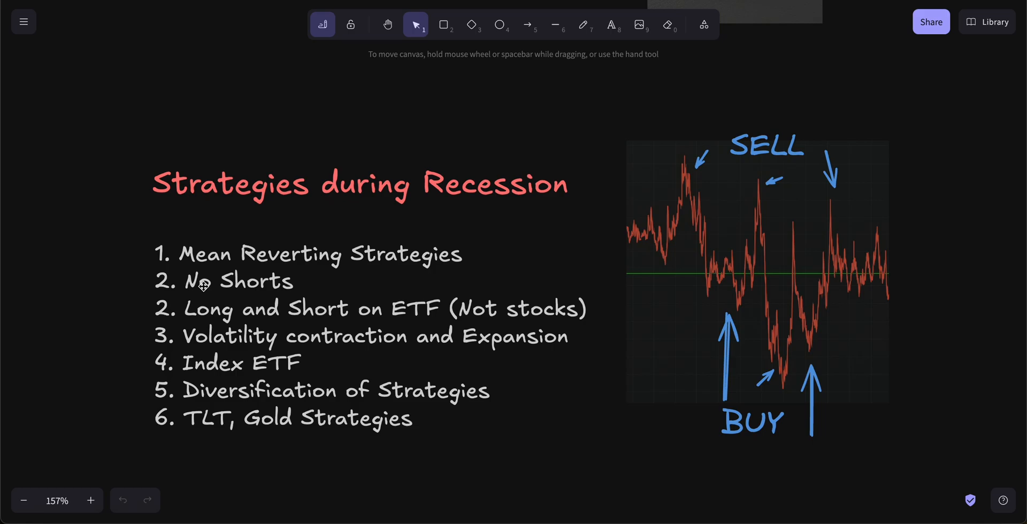
mouse_move(414, 327)
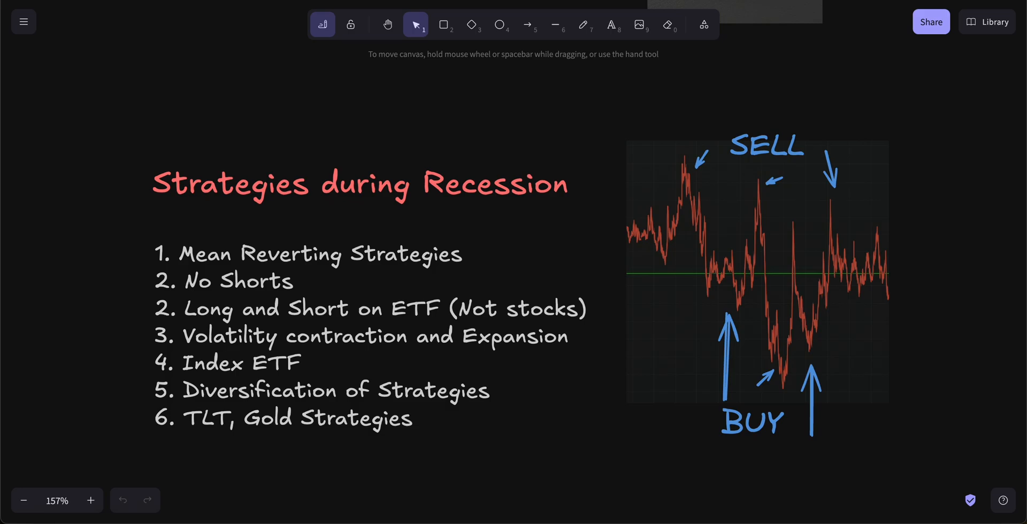
mouse_move(664, 276)
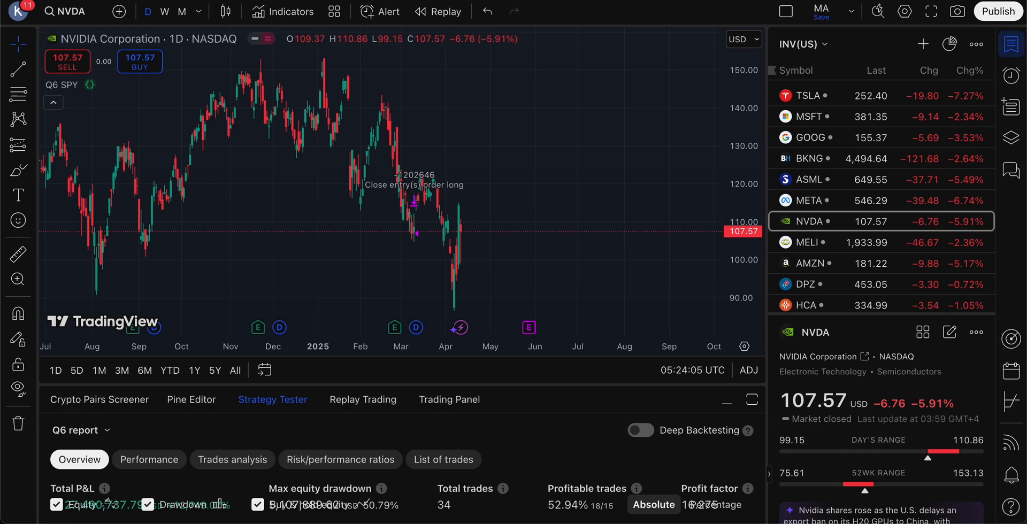
- Remove Q6 from the chart, then open Q5 Face_Train_V5 and apply it
left_click(76, 431)
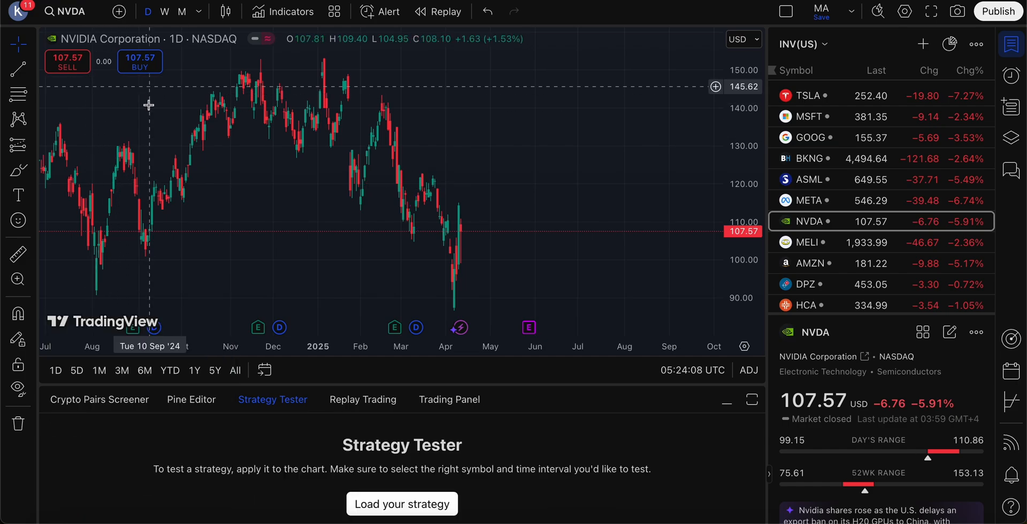
left_click(161, 431)
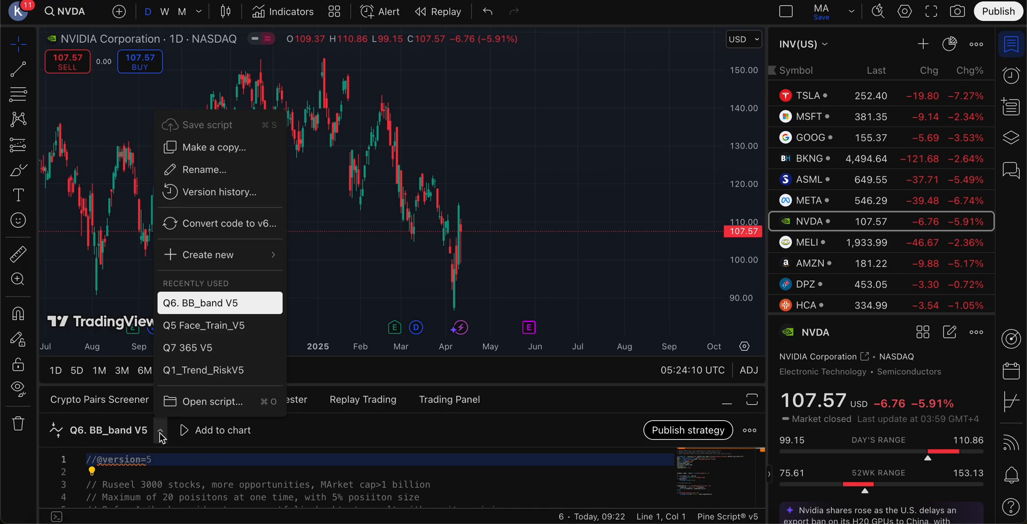
left_click(204, 326)
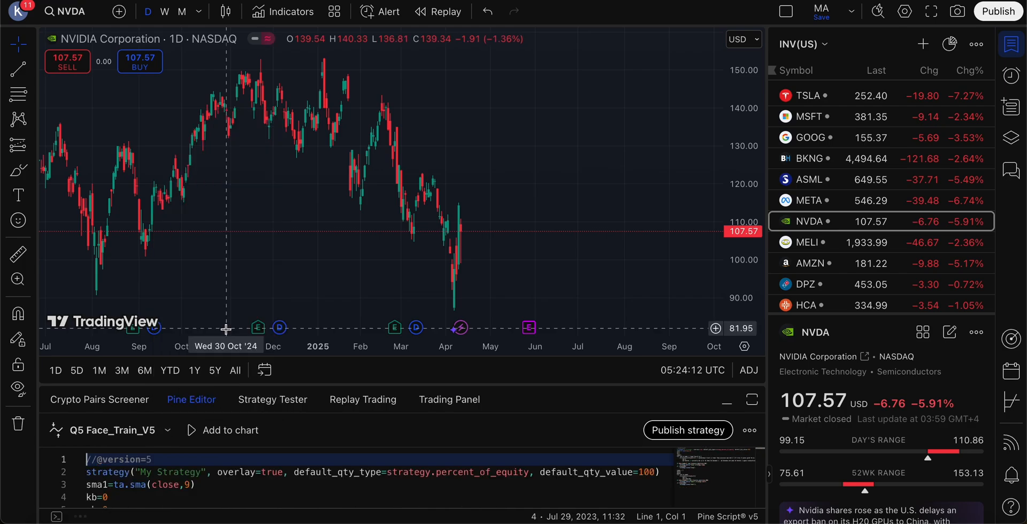
left_click(222, 430)
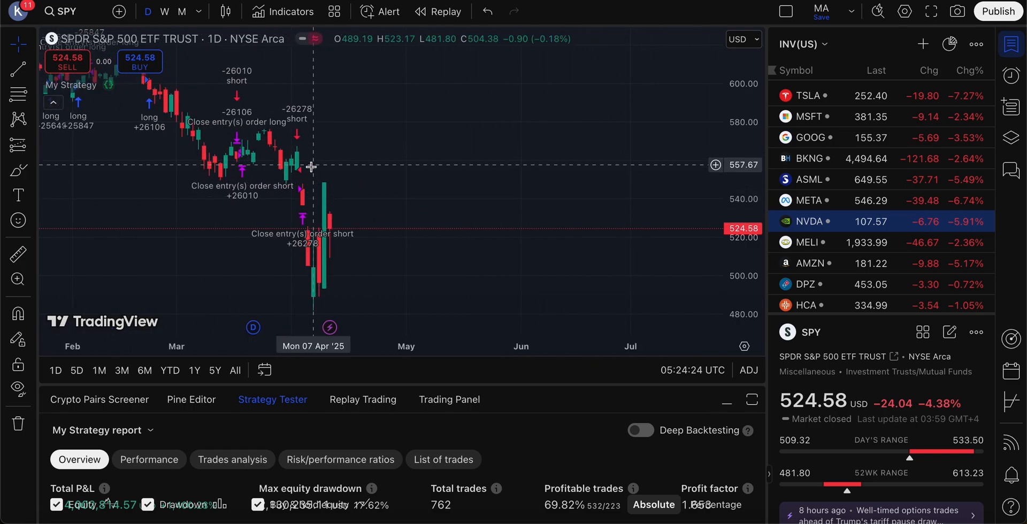
mouse_move(316, 223)
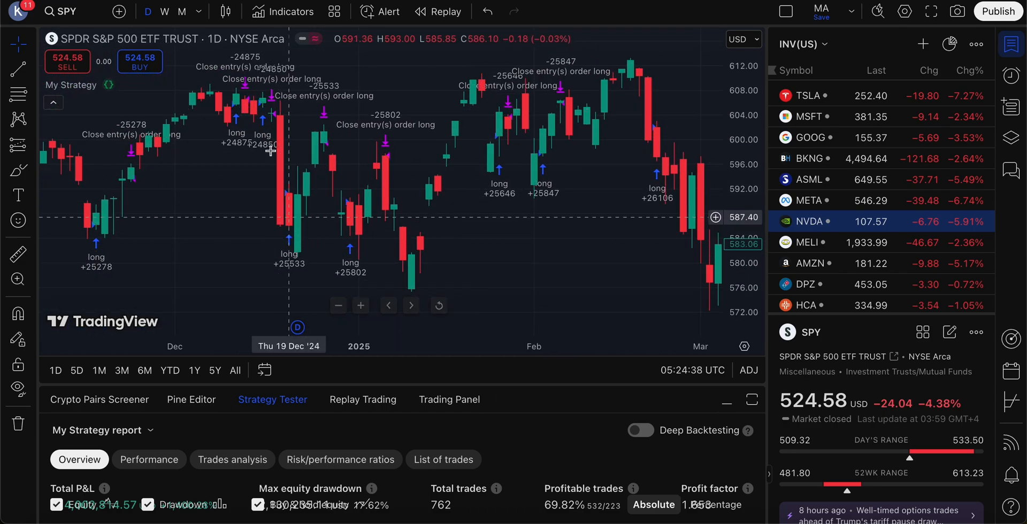
mouse_move(330, 136)
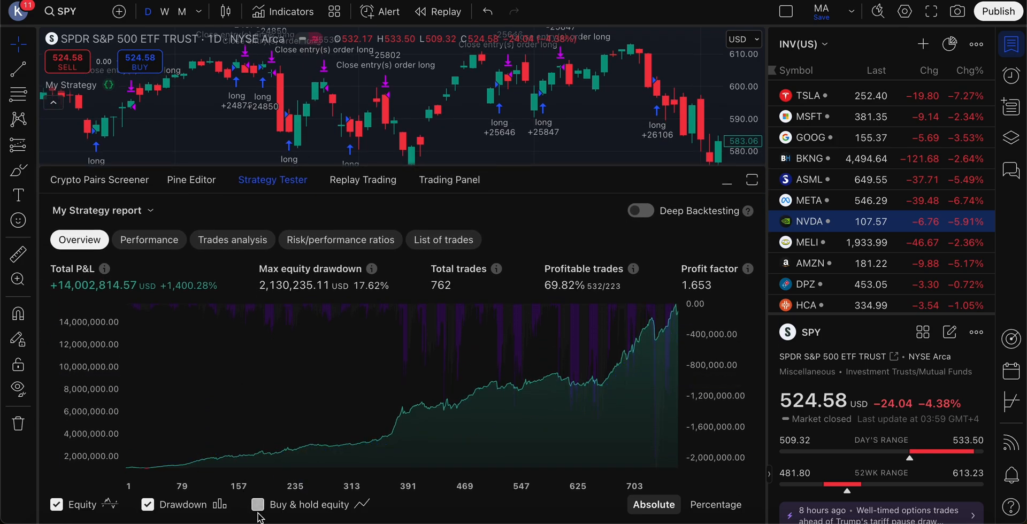
- Overlay the buy-and-hold equity line on the strategy's performance graph
left_click(256, 505)
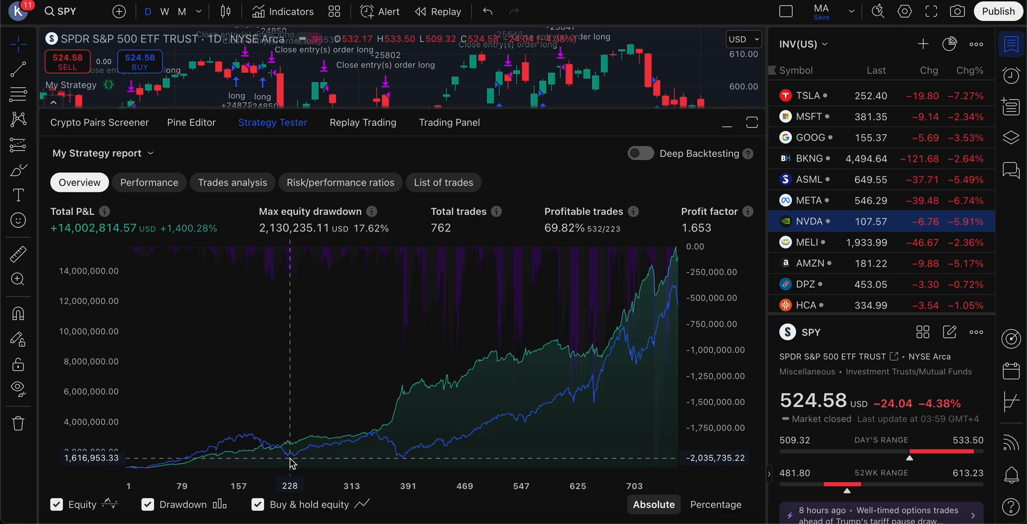
mouse_move(299, 440)
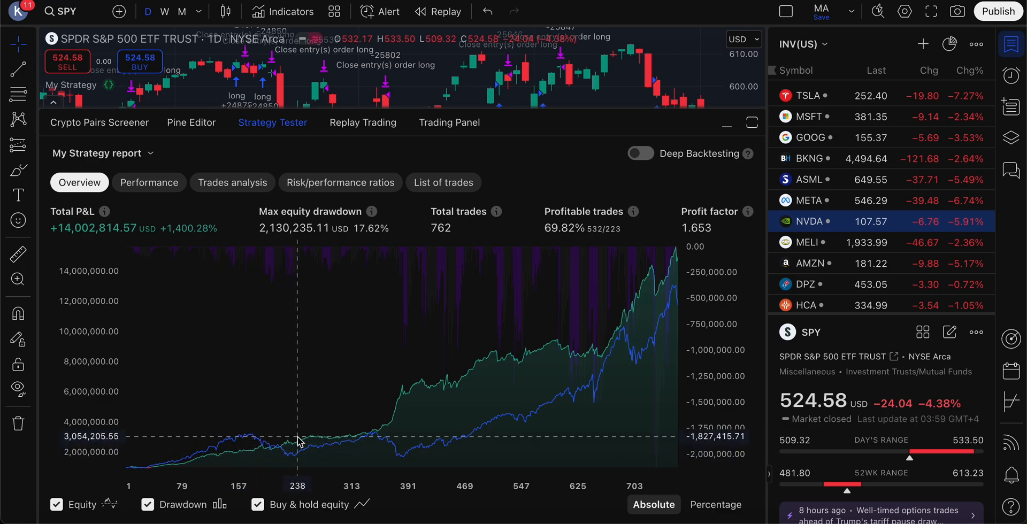
mouse_move(375, 435)
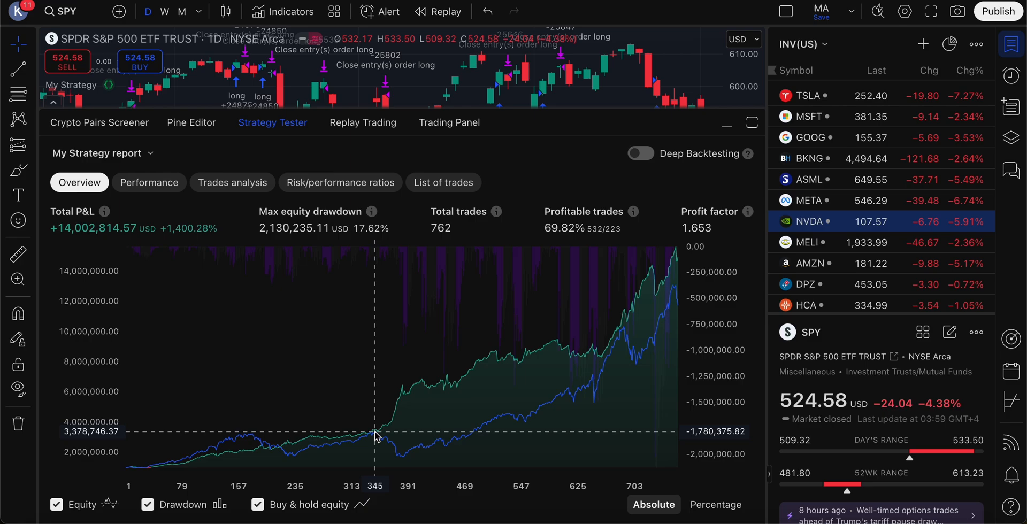
mouse_move(411, 464)
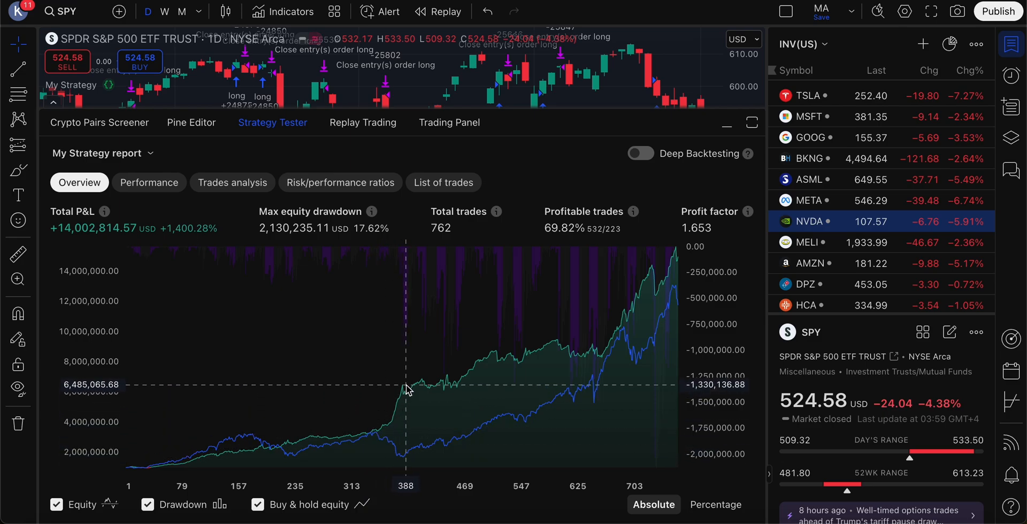
mouse_move(632, 312)
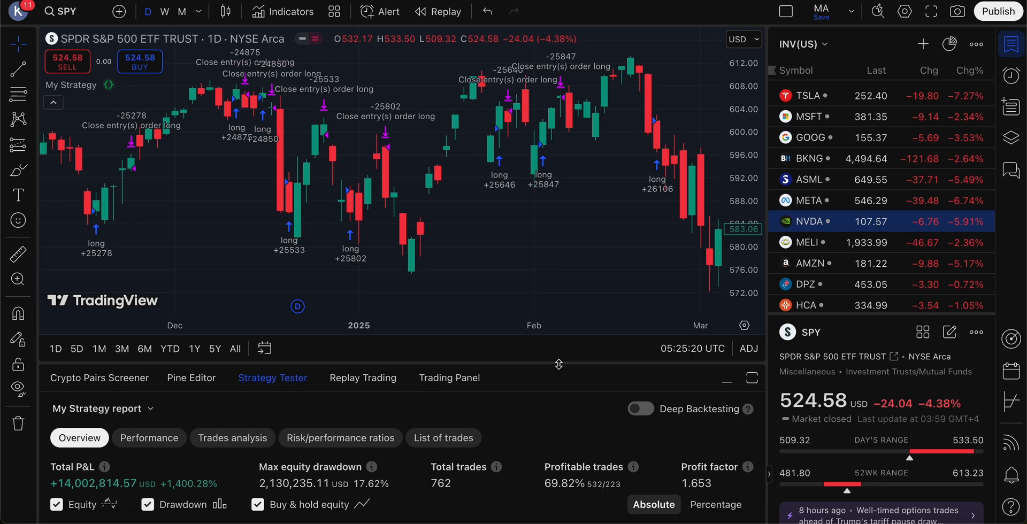
mouse_move(213, 38)
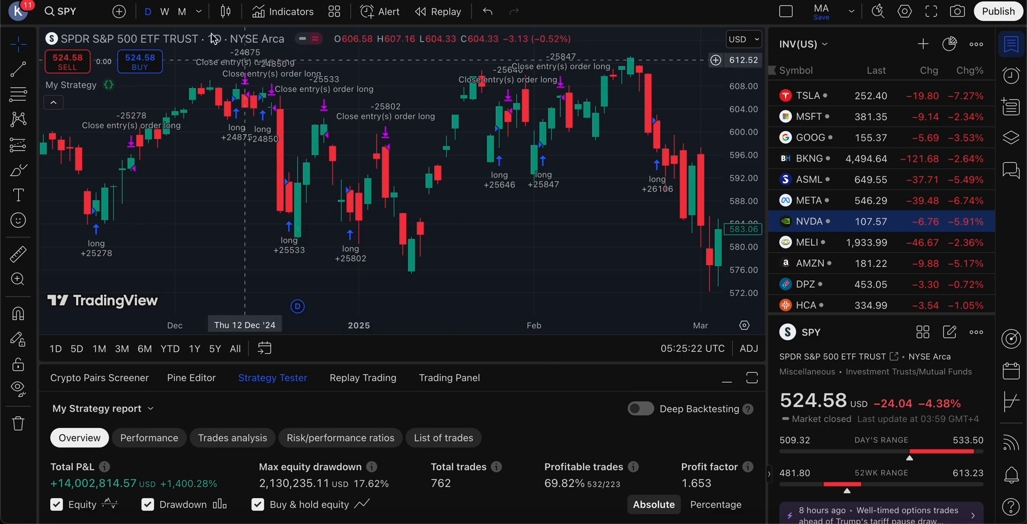
- Switch to the QuantConnect tab with the BB with decision tree orders
left_click(110, 84)
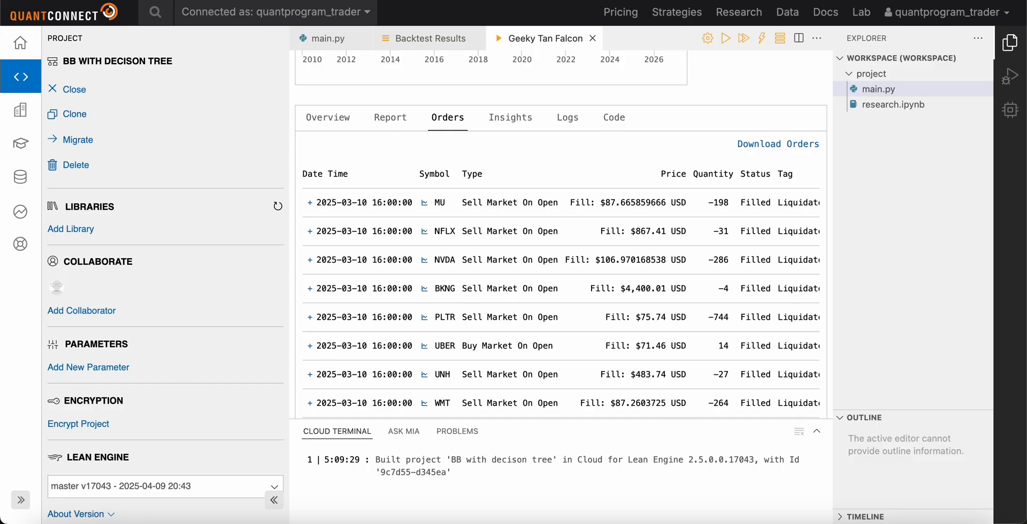
- Close the BB with decision tree project and open LSTM Covariance Matrix Updated
left_click(327, 117)
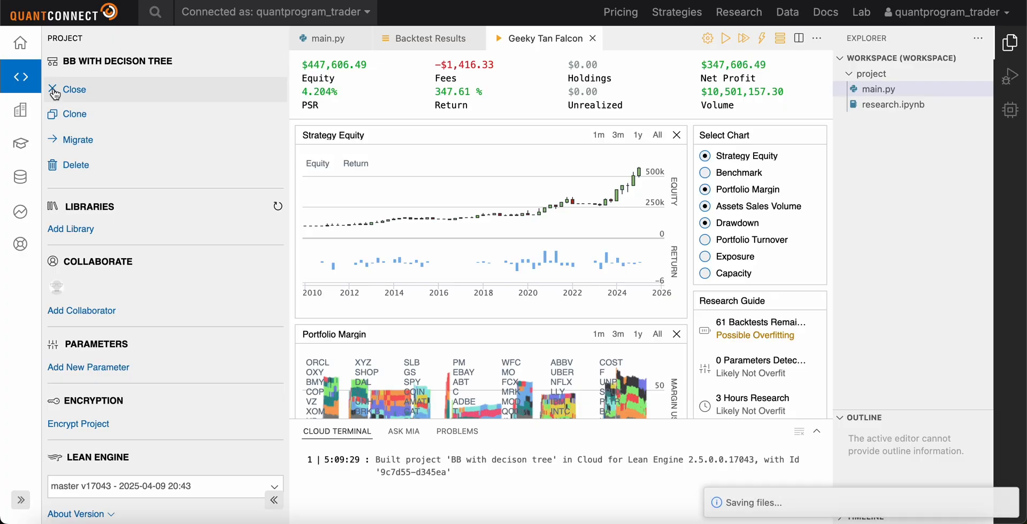
left_click(76, 89)
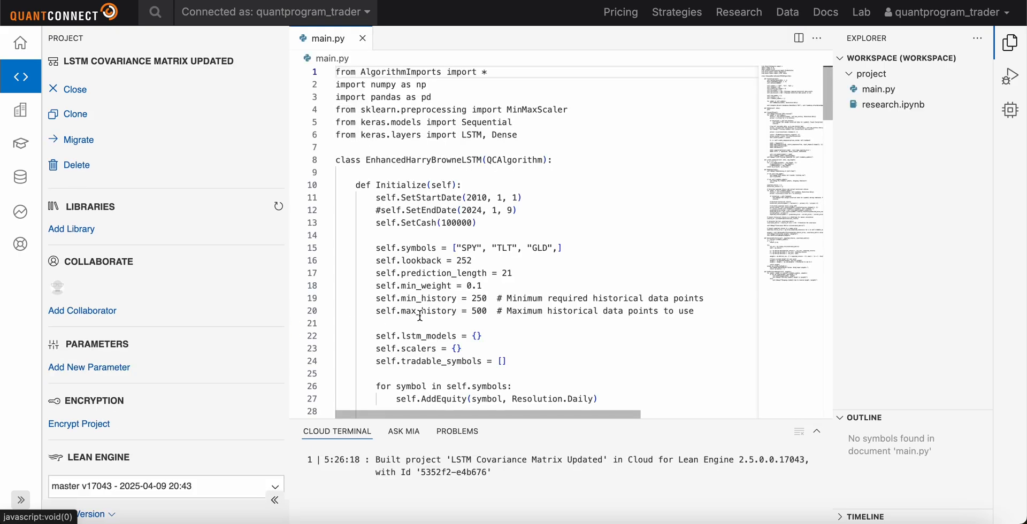
- Open the latest LSTM backtest result and scroll through its equity and margin charts
left_click(726, 38)
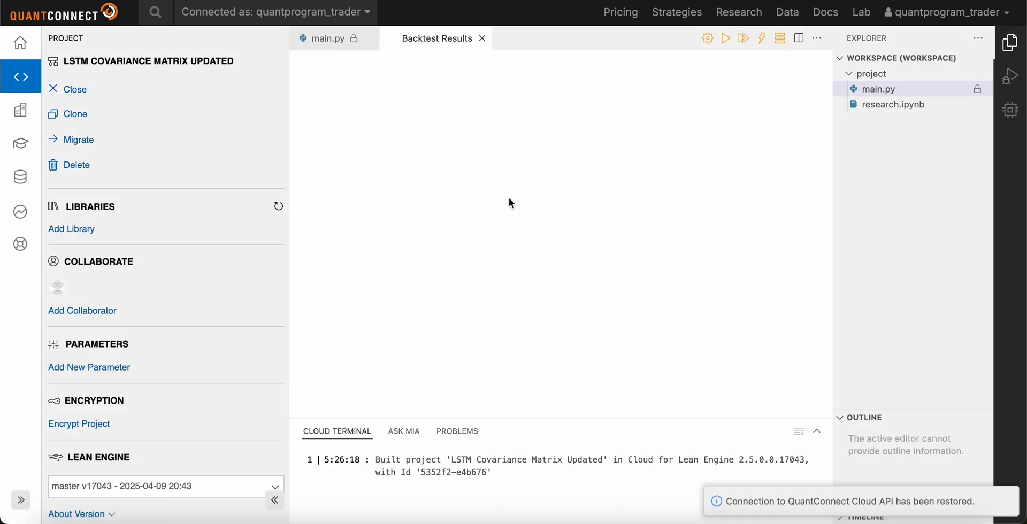
left_click(743, 38)
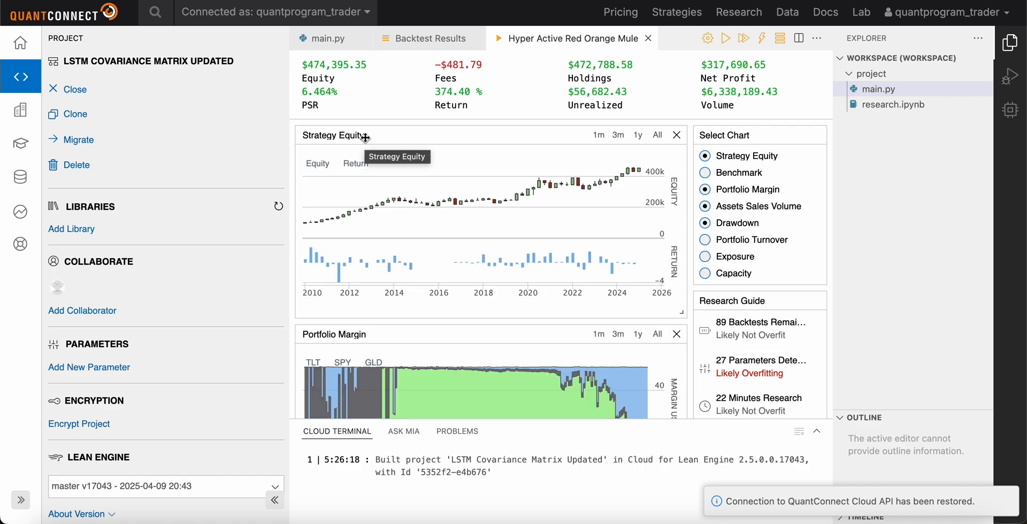
scroll("down", 3)
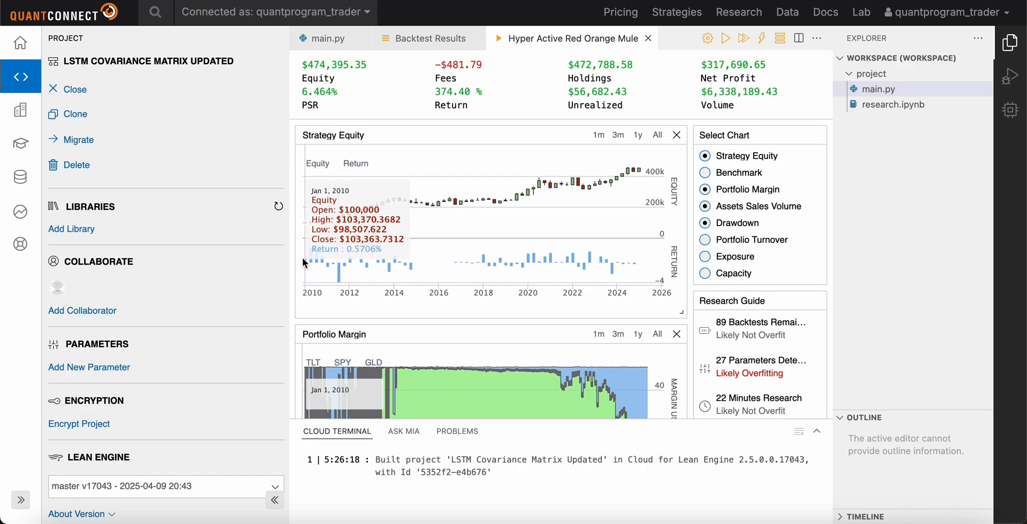
mouse_move(451, 281)
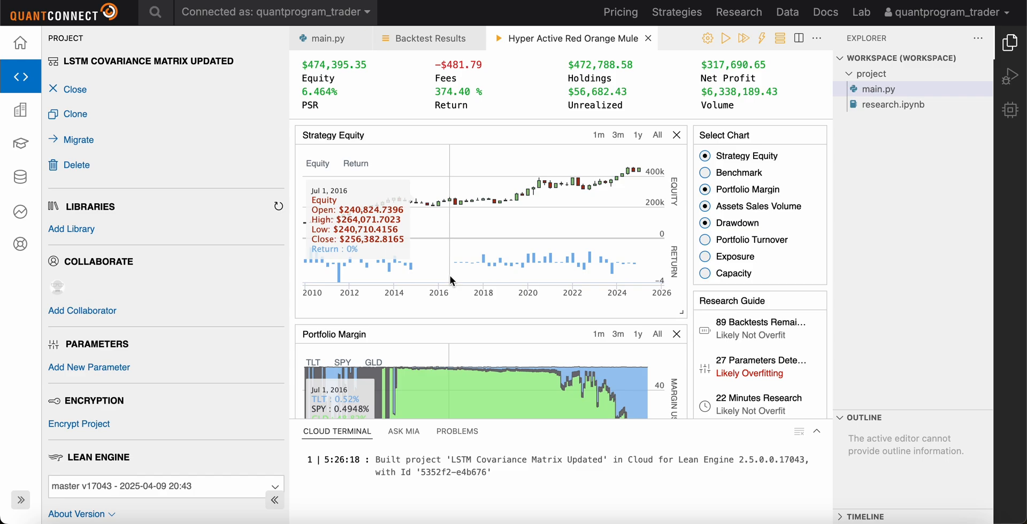
scroll("down", 3)
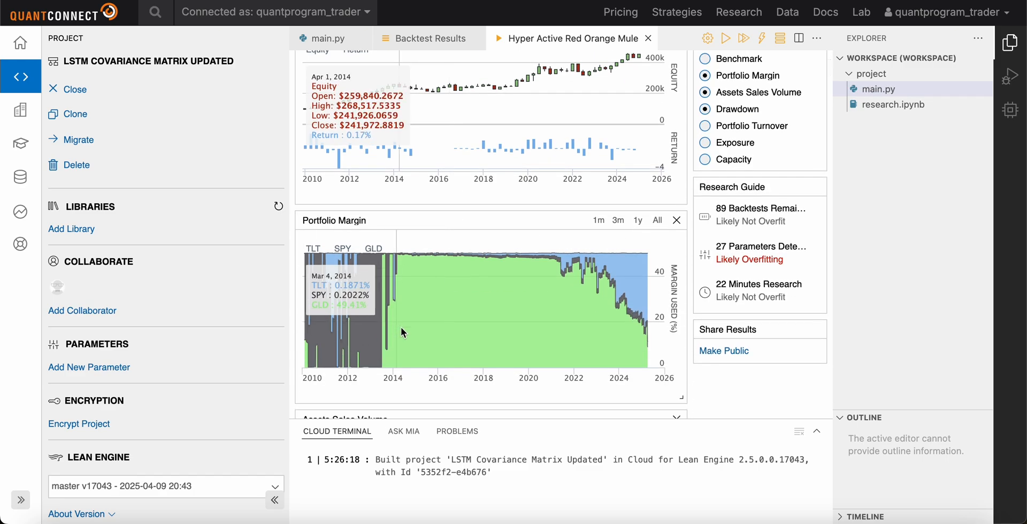
mouse_move(491, 407)
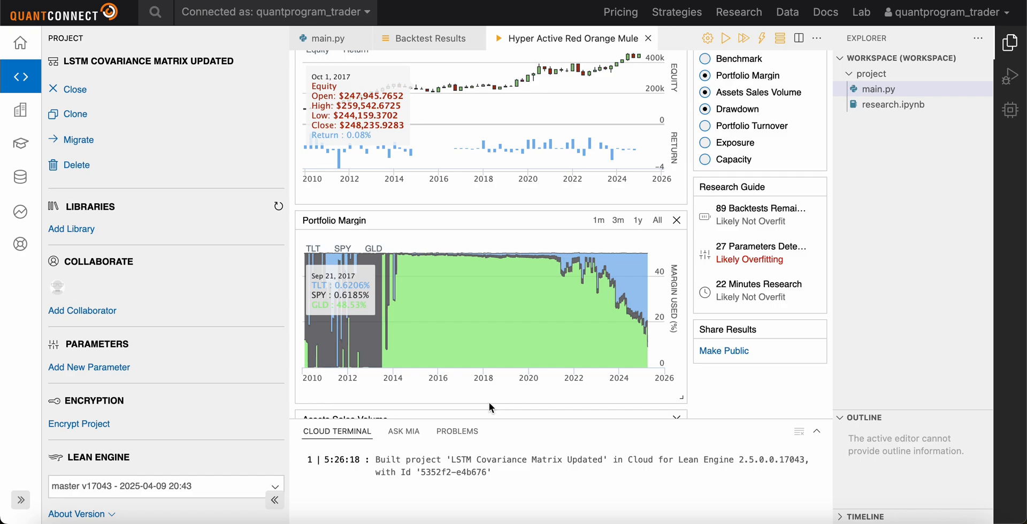
scroll("down", 3)
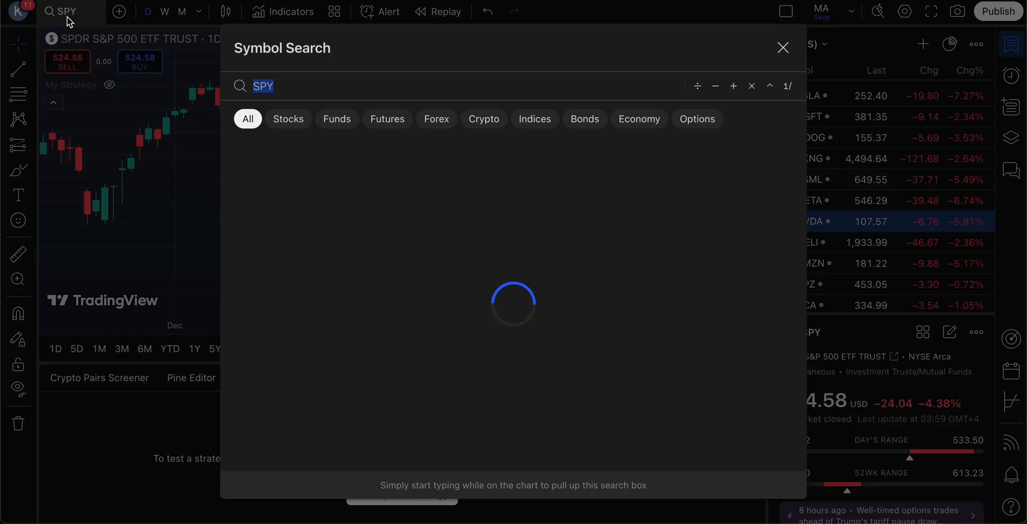
- Look up GLD and TLT, dismissing an ad, then search and pick SPY
left_click(782, 47)
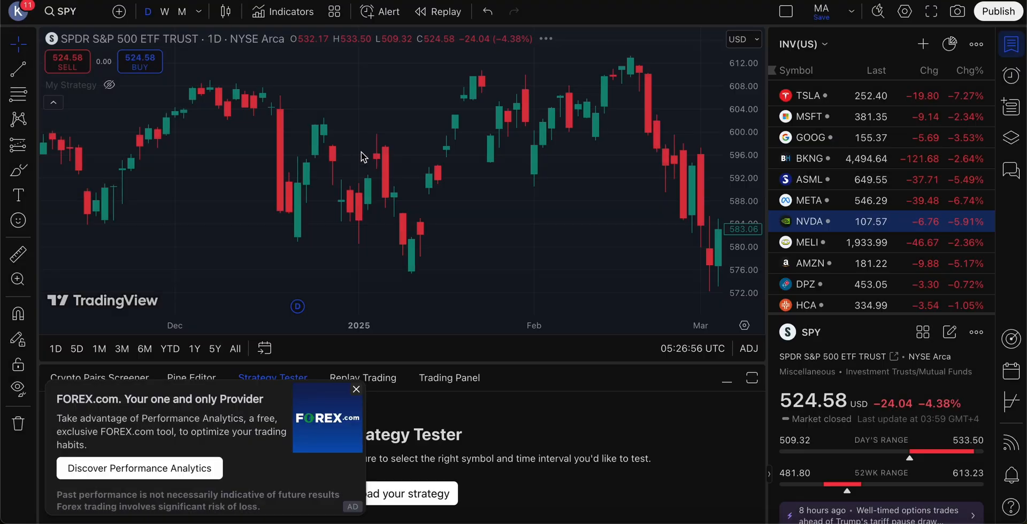
left_click(66, 11)
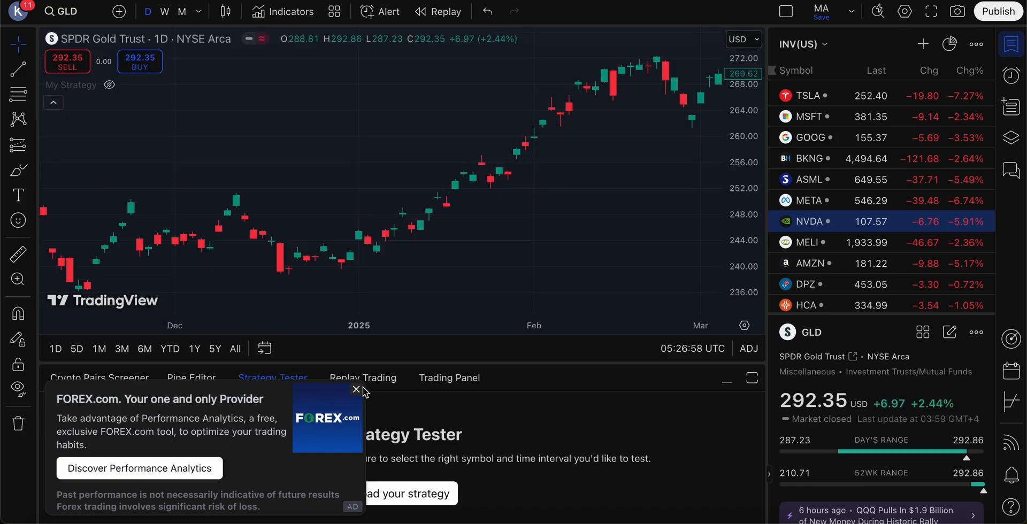
left_click(356, 390)
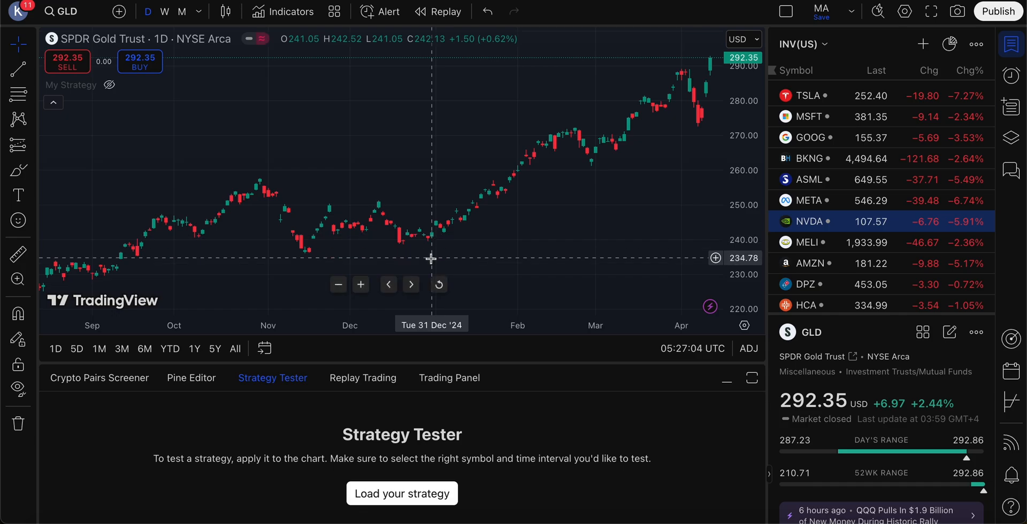
left_click(66, 12)
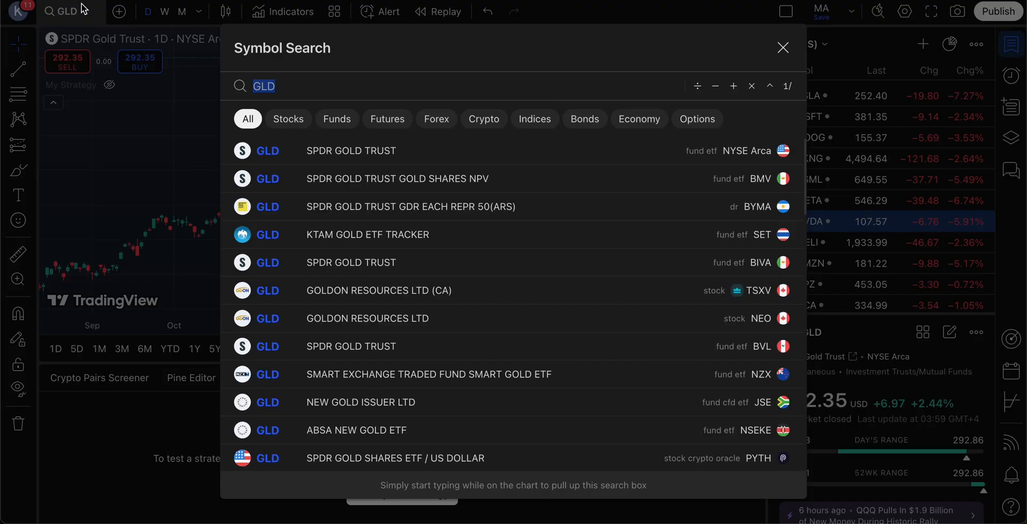
left_click(782, 47)
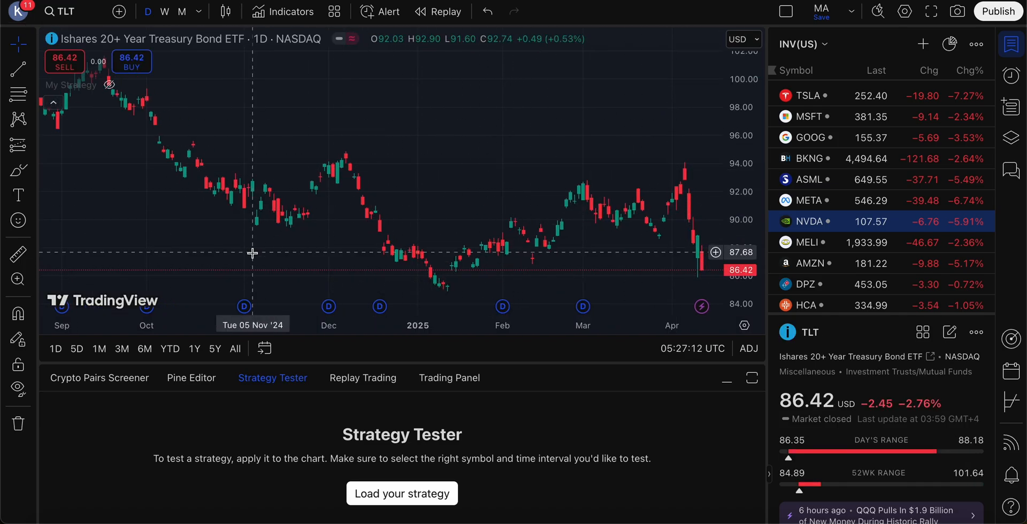
type("SP")
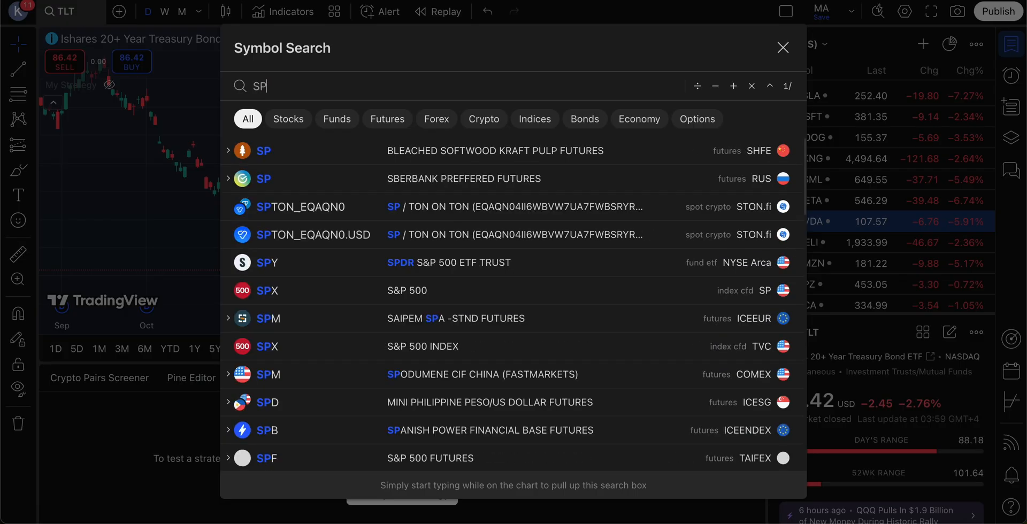
left_click(270, 262)
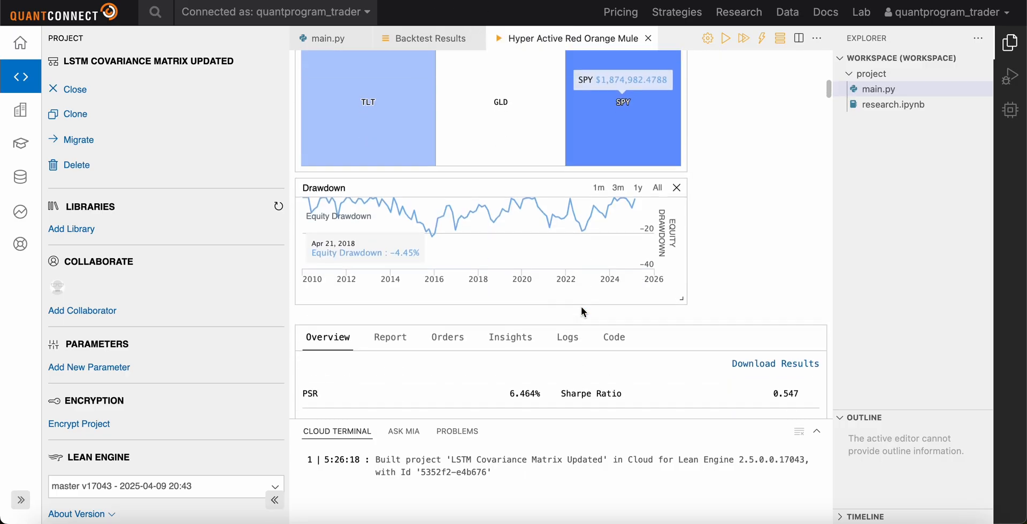
- Scroll through the LSTM overview statistics, then bring up the S&P 500 return-to-drawdown ratio table
scroll("down", 3)
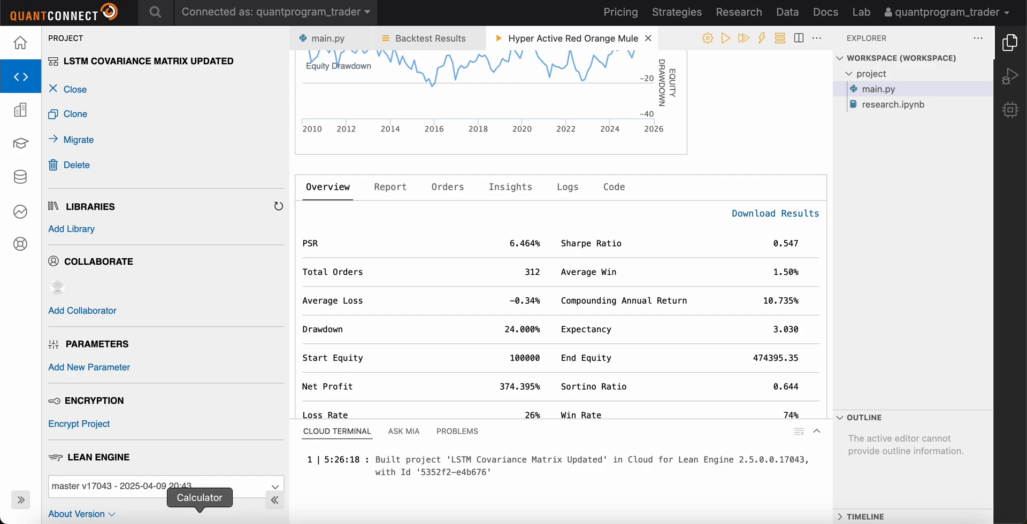
left_click(200, 508)
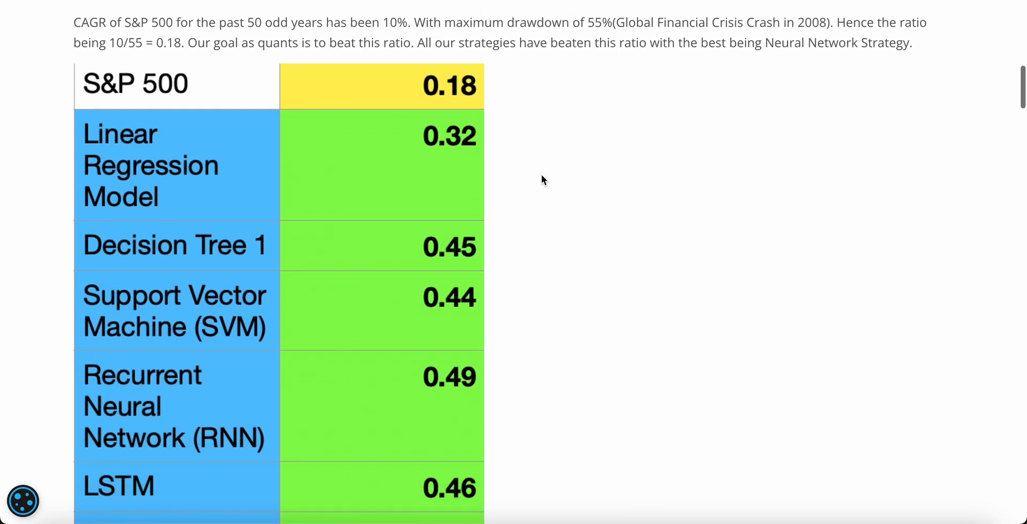
- Scroll past the ratio table to reach the Margins, Shorts & Leverage board
scroll("down", 3)
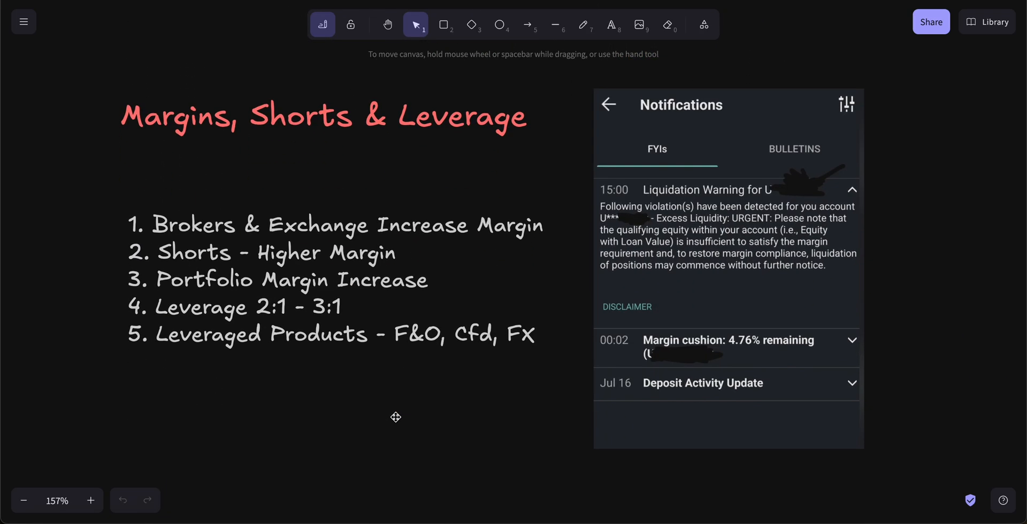
- Pan the Margins, Shorts & Leverage canvas, keeping the five leverage points in view
scroll("down", 3)
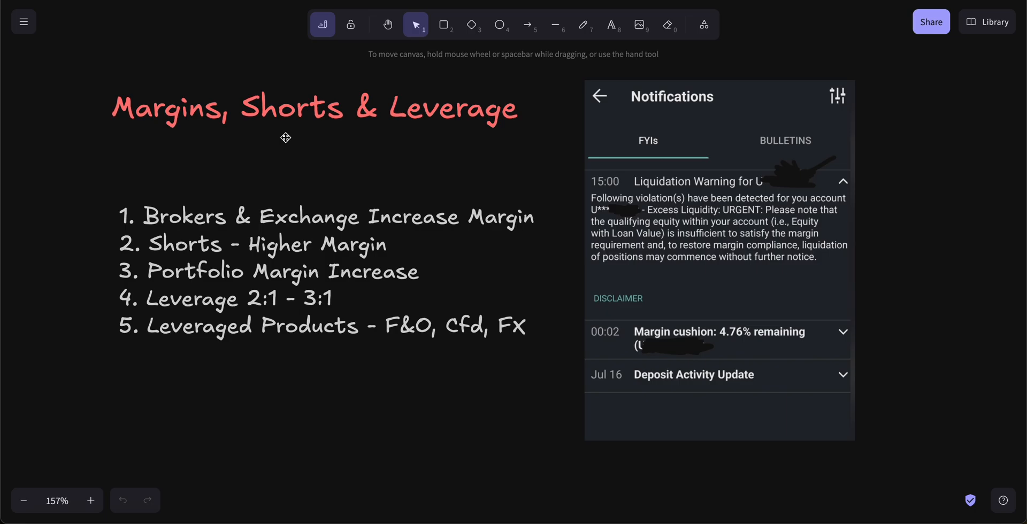
mouse_move(703, 169)
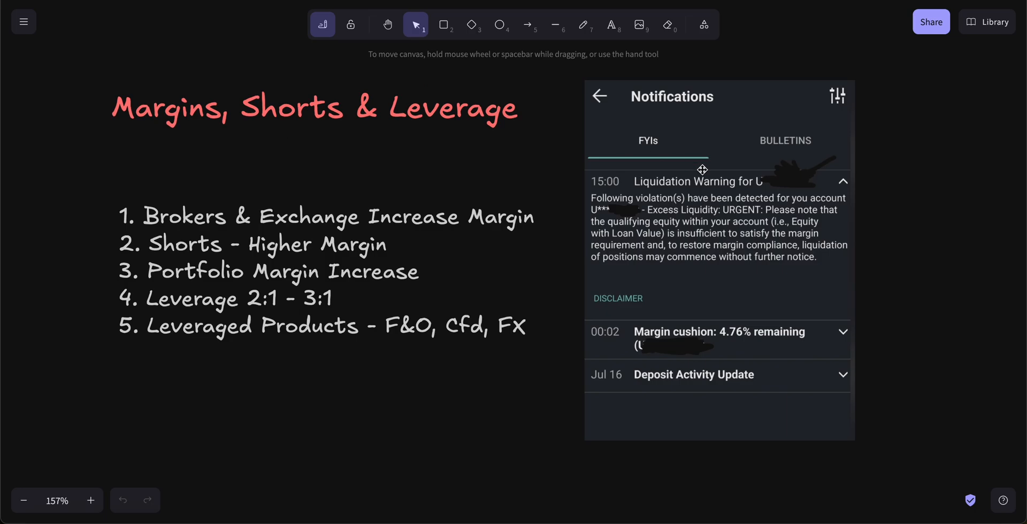
mouse_move(730, 188)
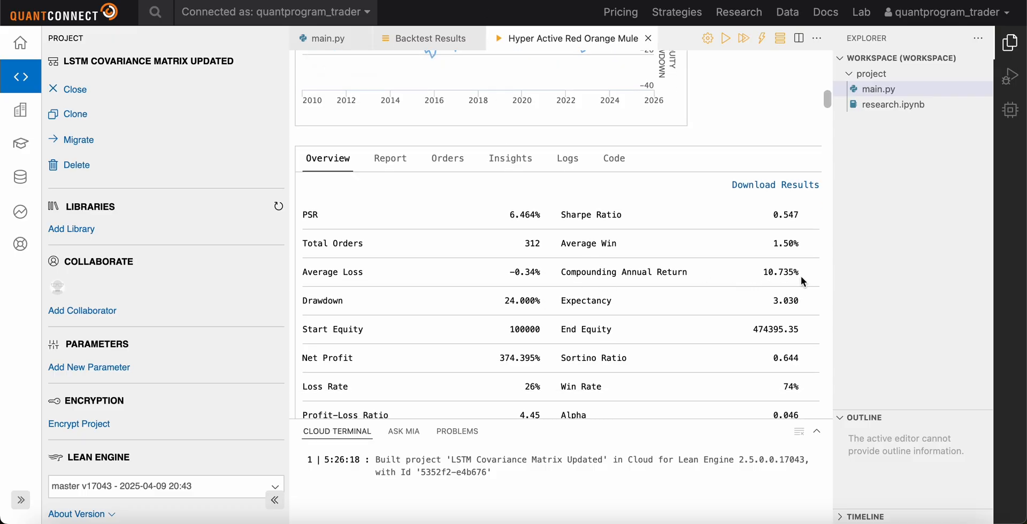
- Highlight the 10.735% compounding annual return and the drawdown value in the LSTM backtest
double_click(623, 272)
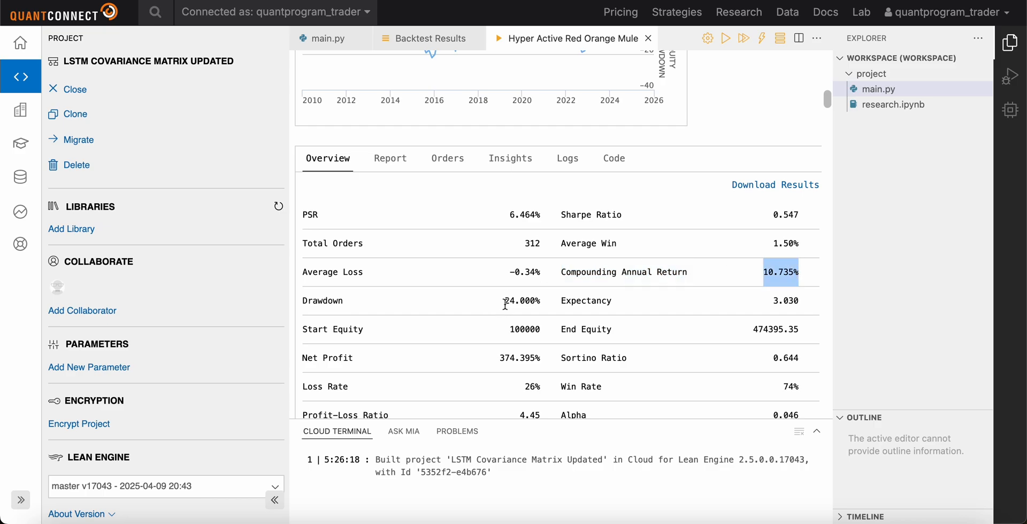
double_click(322, 301)
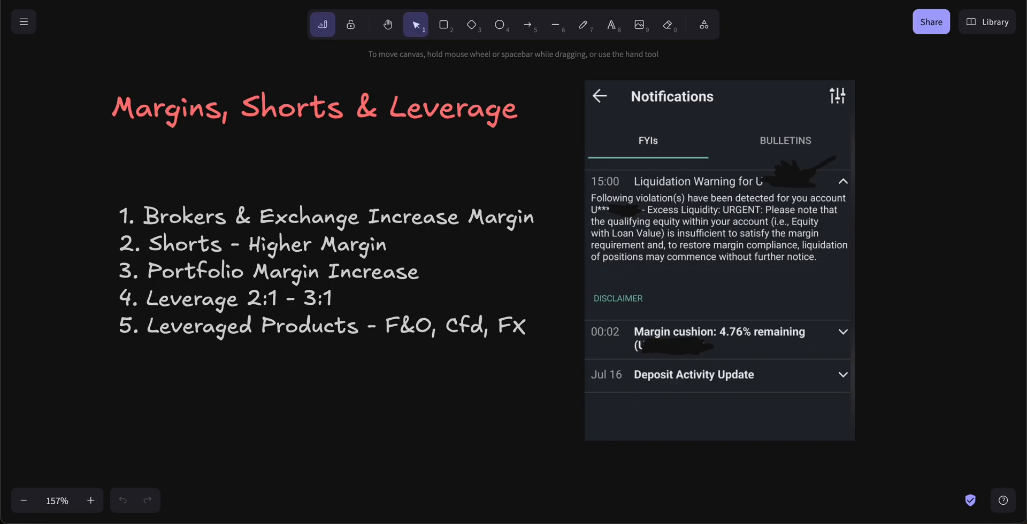
mouse_move(285, 354)
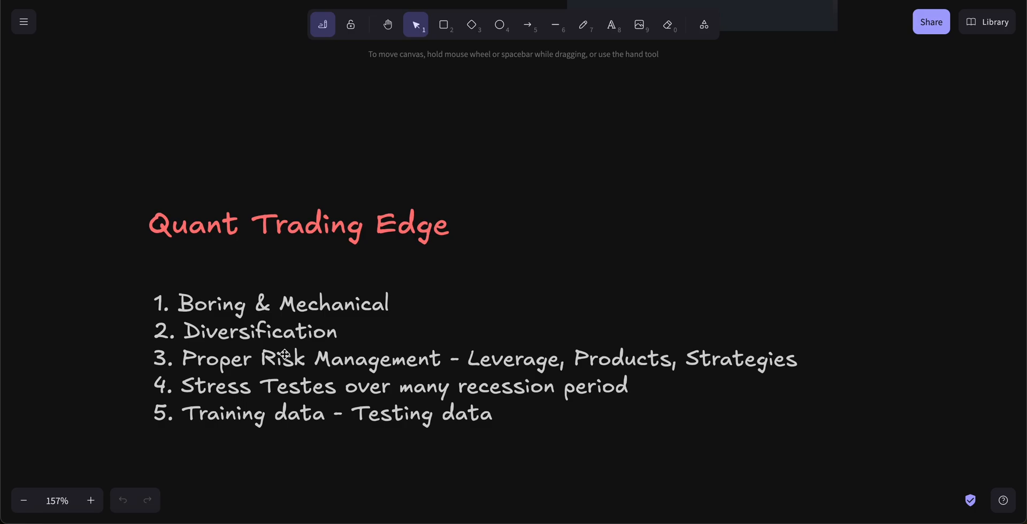
mouse_move(499, 24)
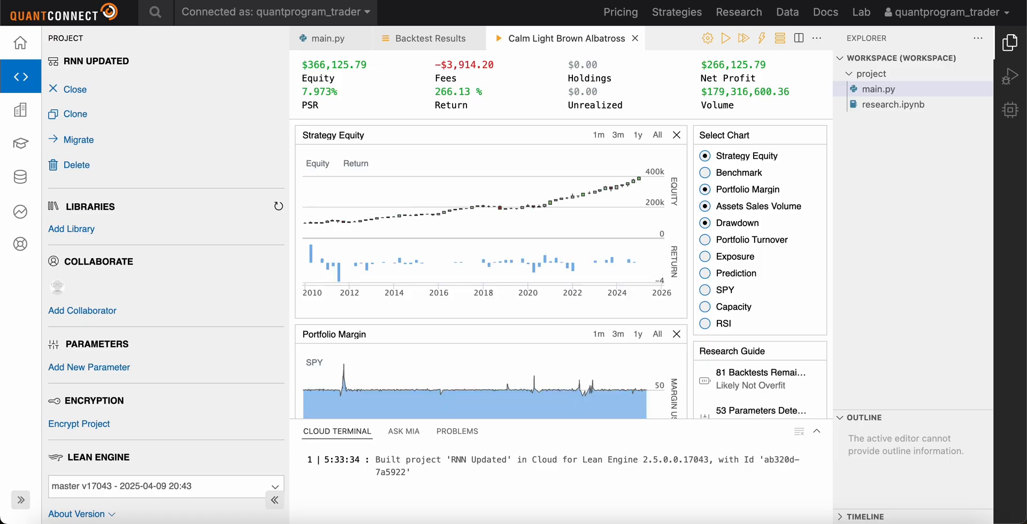
mouse_move(505, 356)
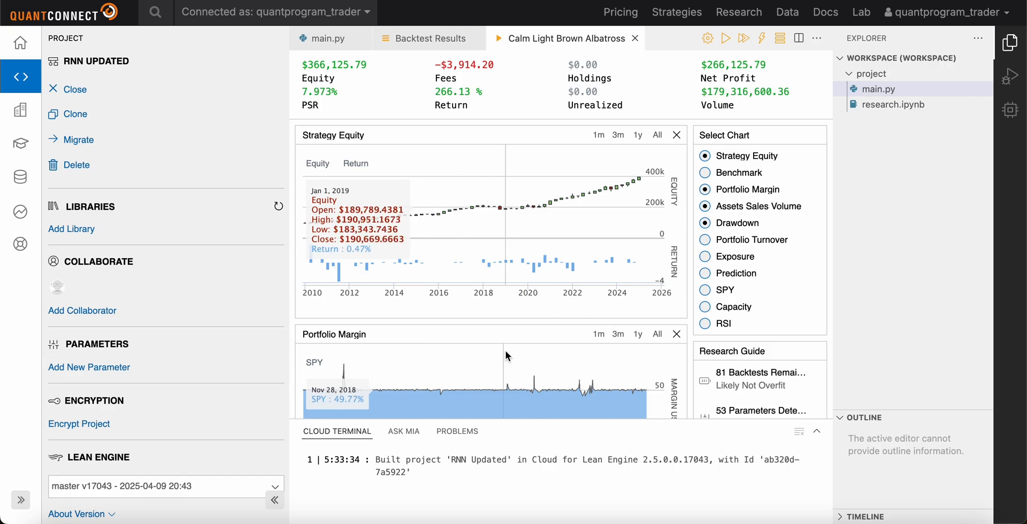
- Show the RNN Updated main.py code and select its SetStartDate line
left_click(327, 38)
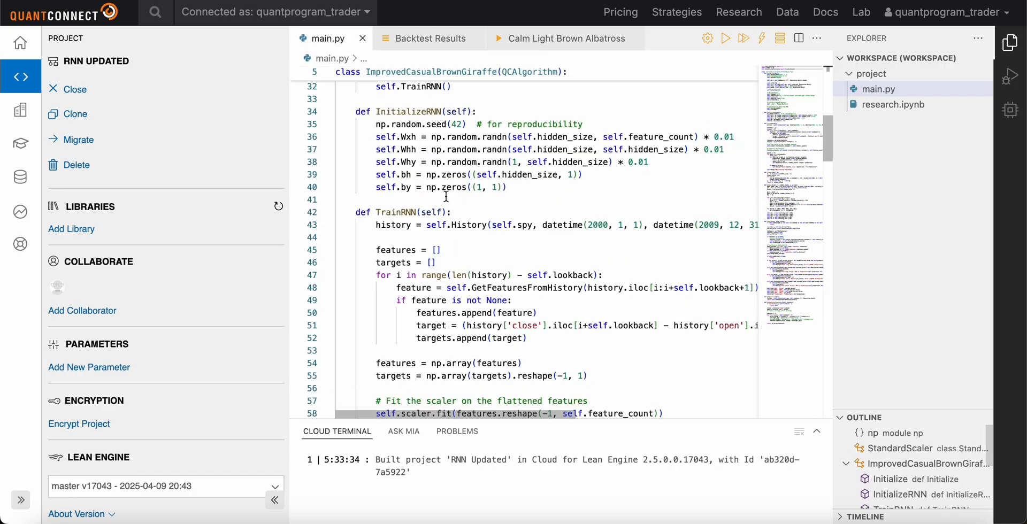
double_click(606, 225)
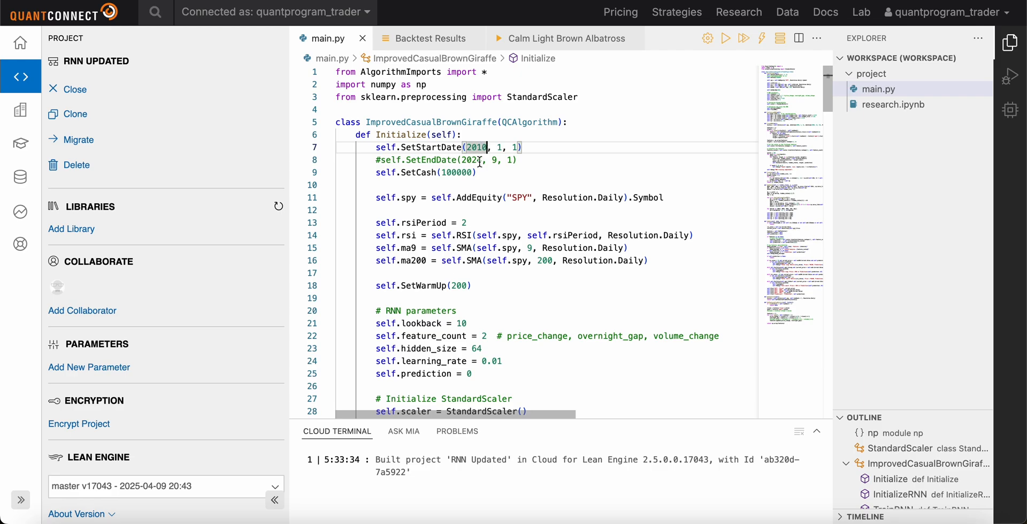
left_click(563, 38)
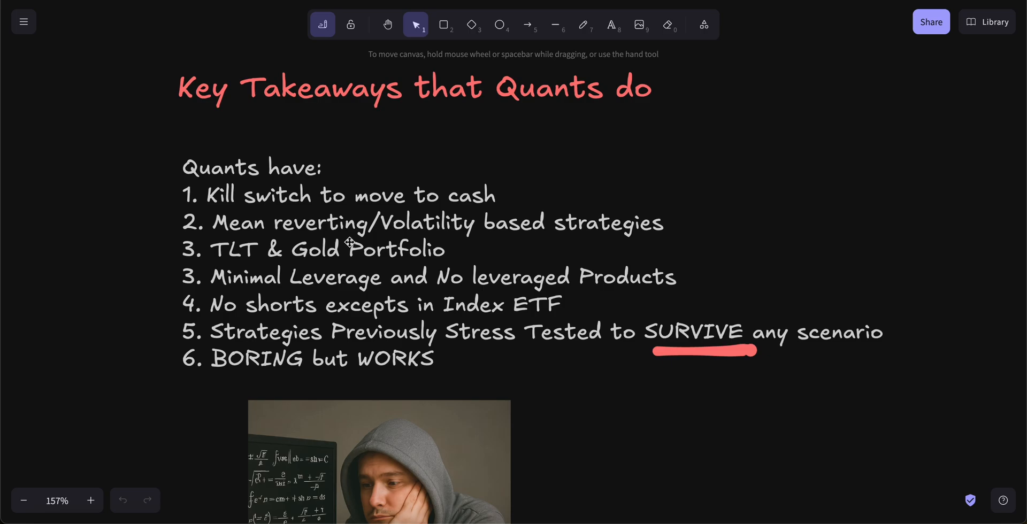
scroll("down", 3)
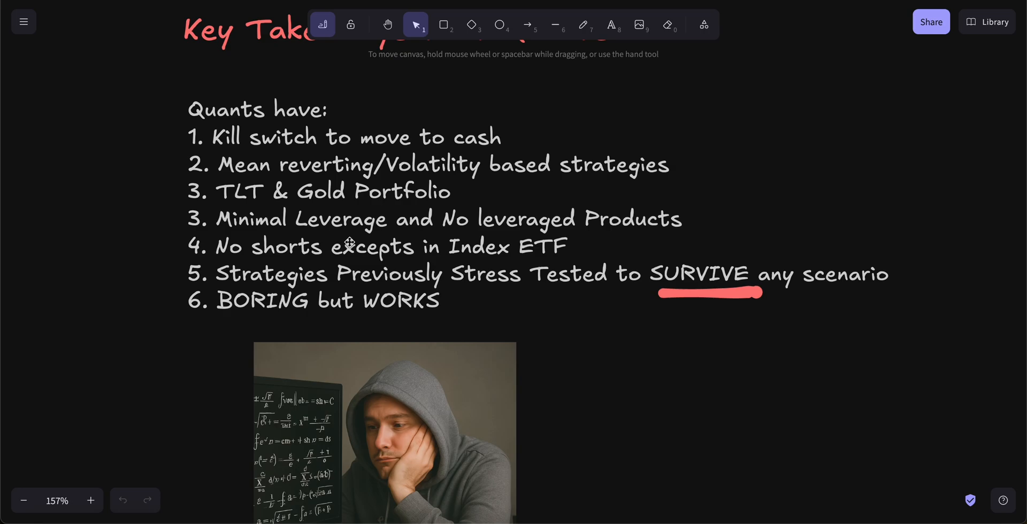
scroll("down", 3)
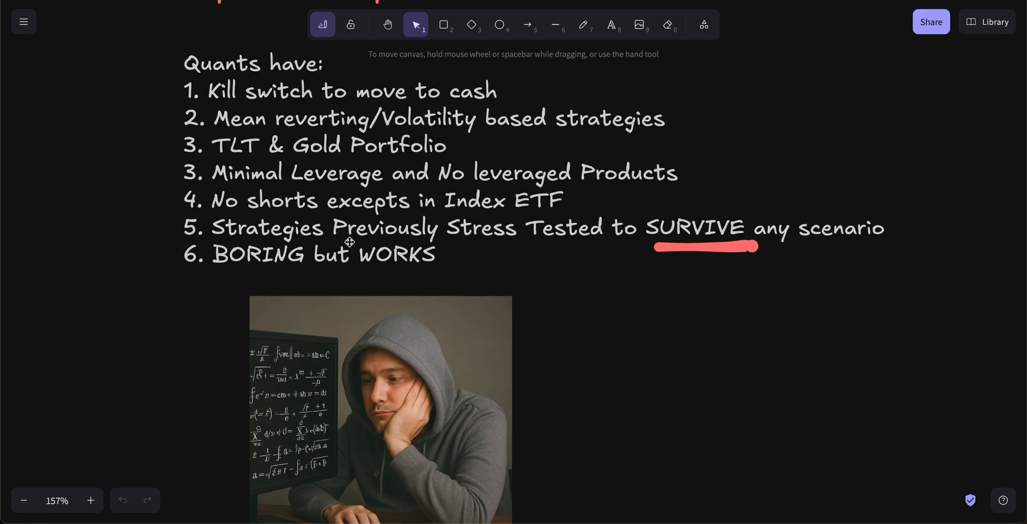